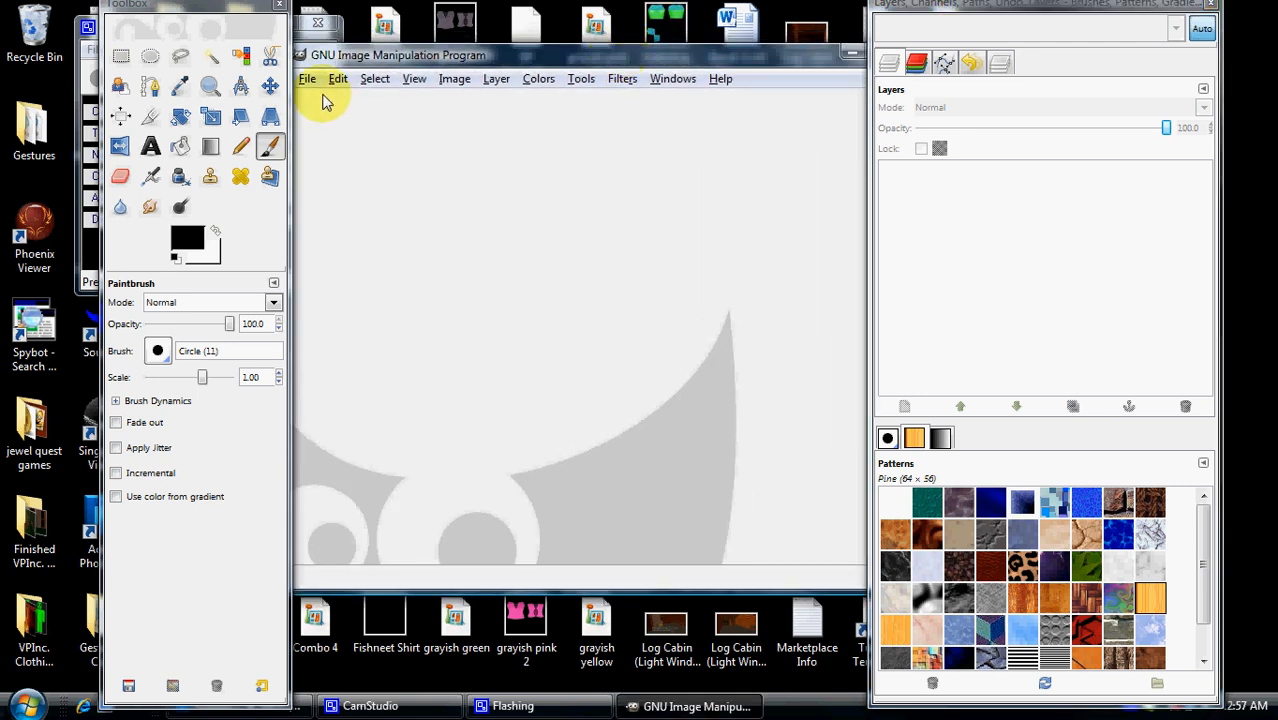
Open st8 Tintable Top C.tga from Desktop > VPInc. Clothing Files > Shirt And Corset Templates
{"action": "left_click", "coordinate": [314, 78]}
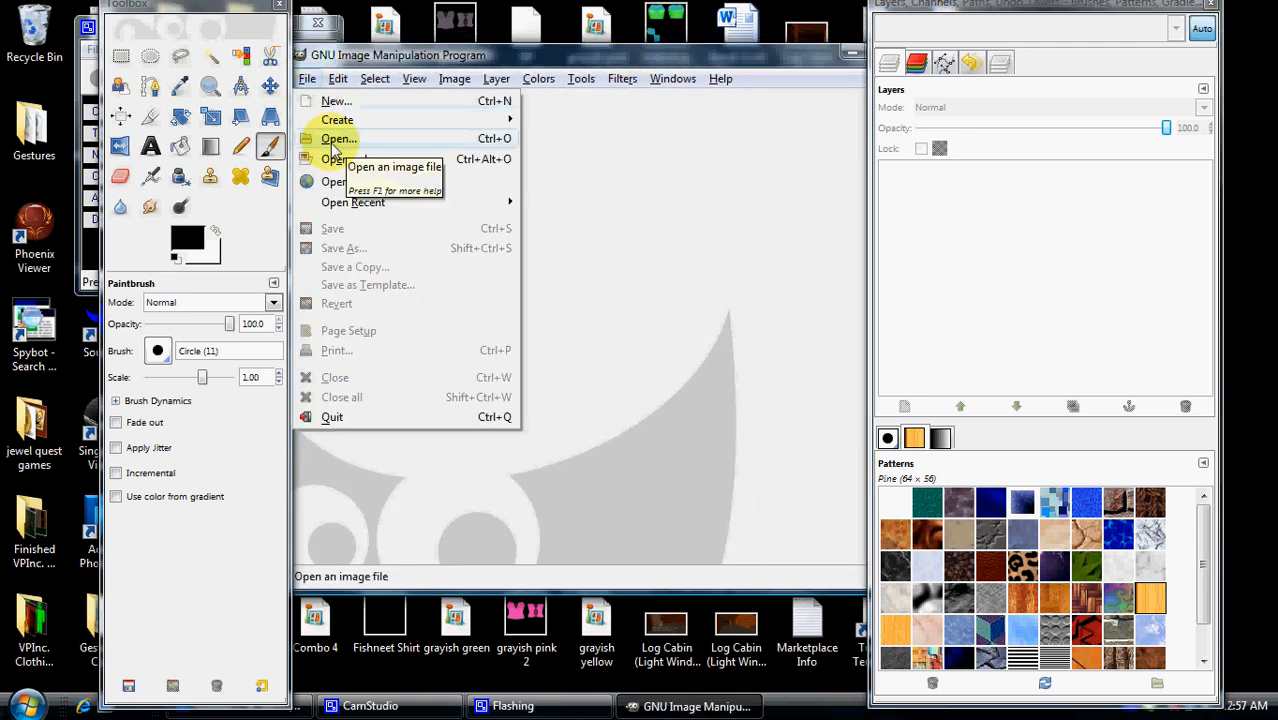
{"action": "left_click", "coordinate": [336, 138]}
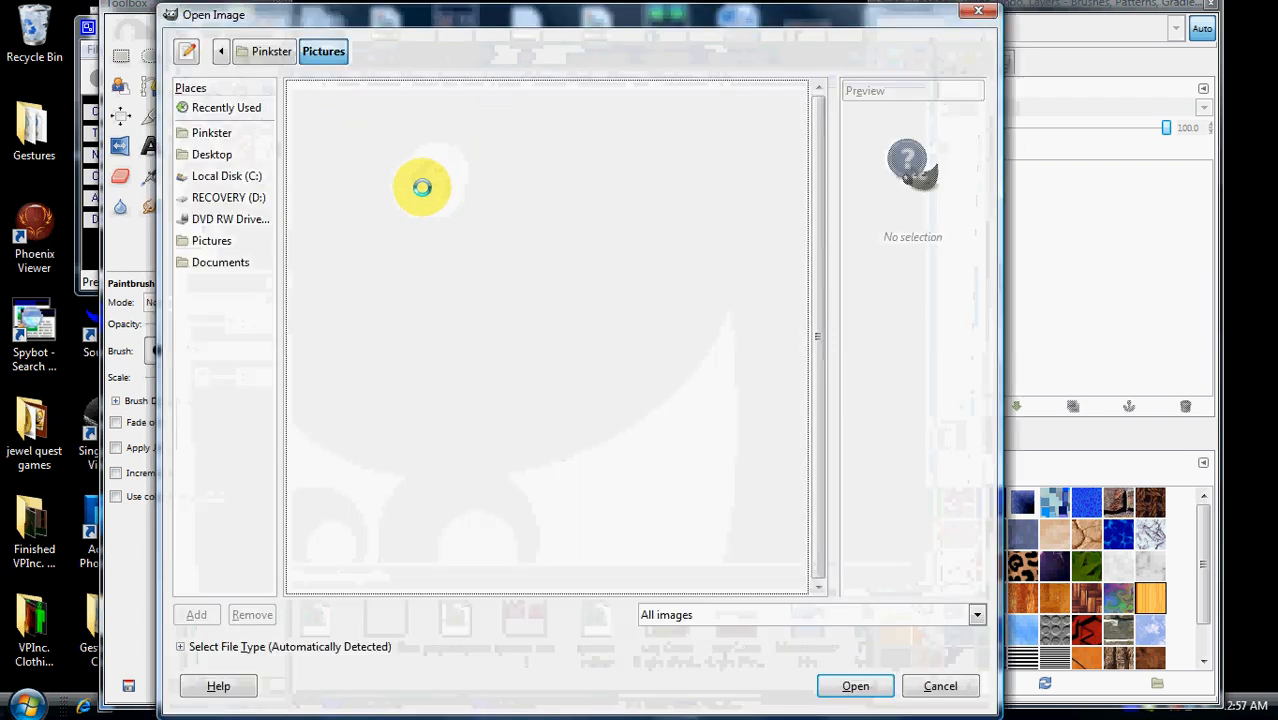
{"action": "left_click", "coordinate": [210, 154]}
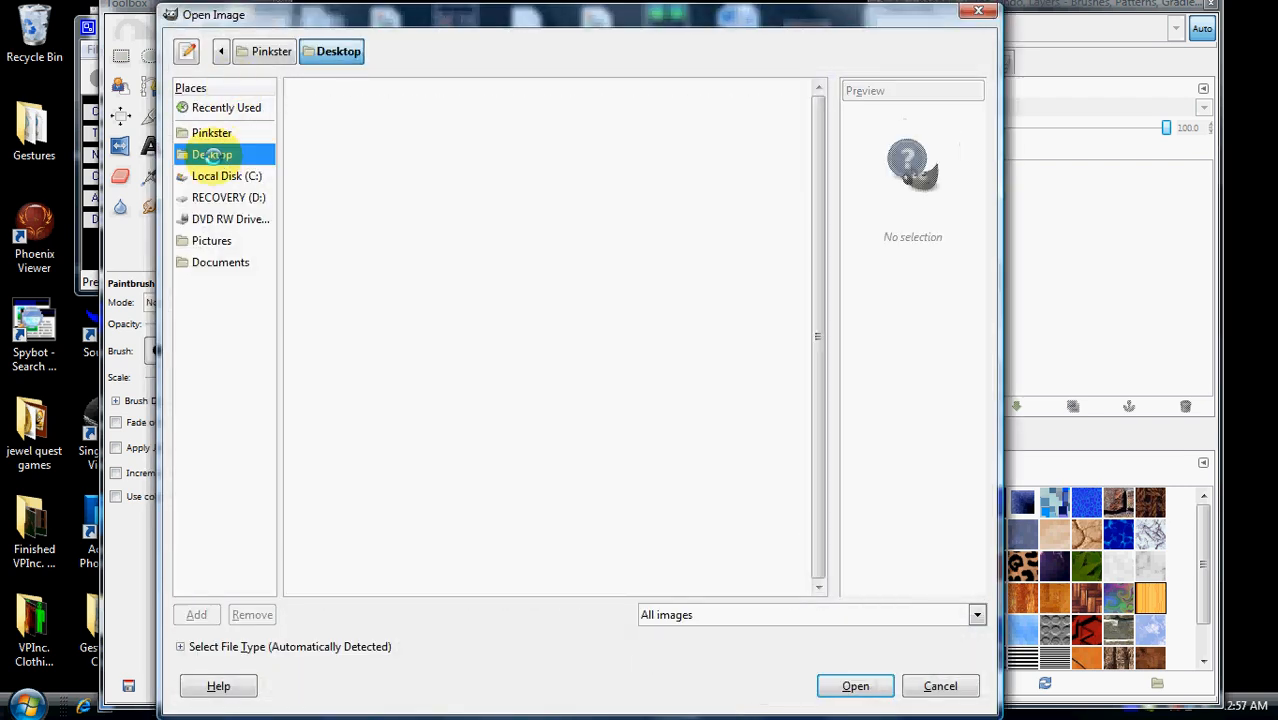
{"action": "left_click", "coordinate": [212, 154]}
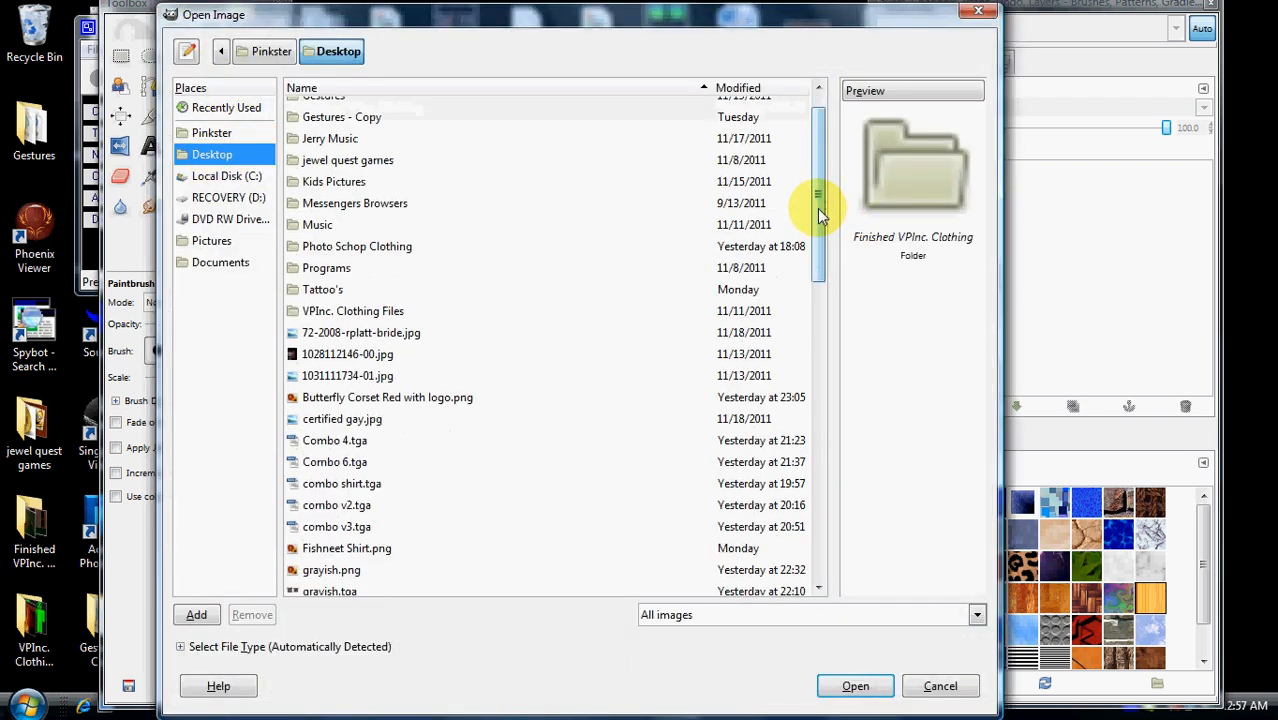
{"action": "double_click", "coordinate": [352, 310]}
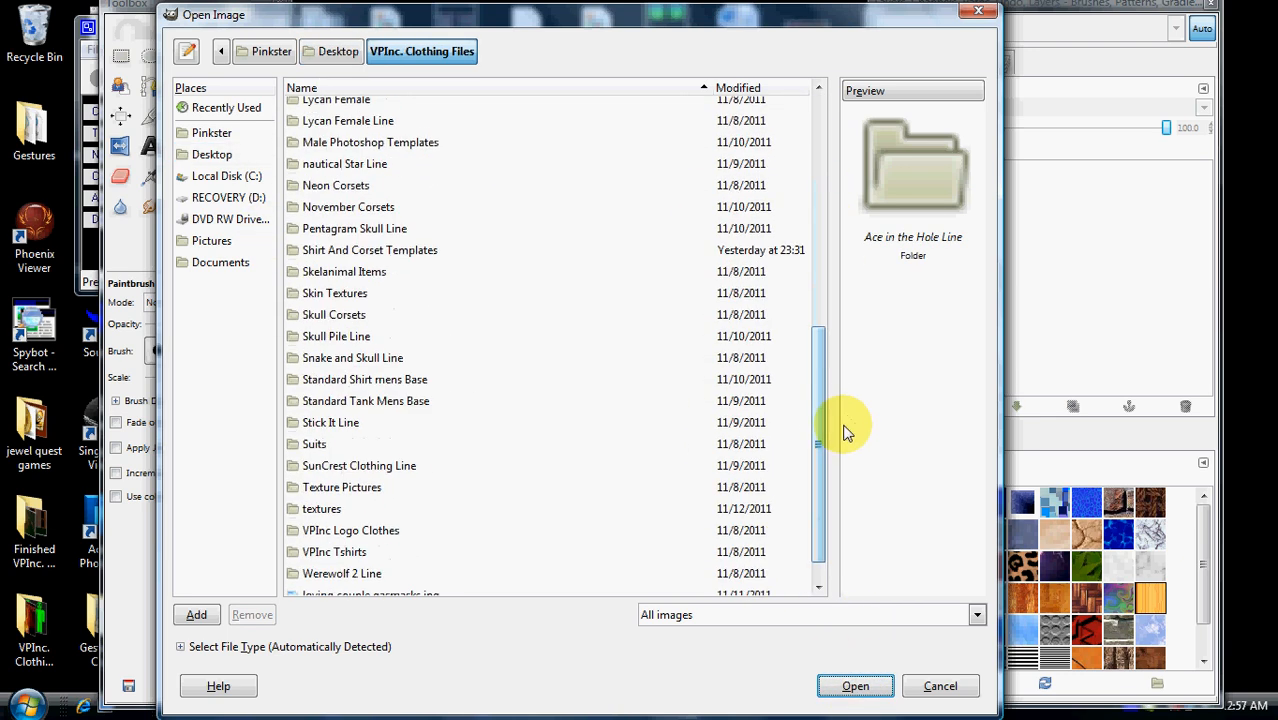
{"action": "left_click", "coordinate": [372, 248]}
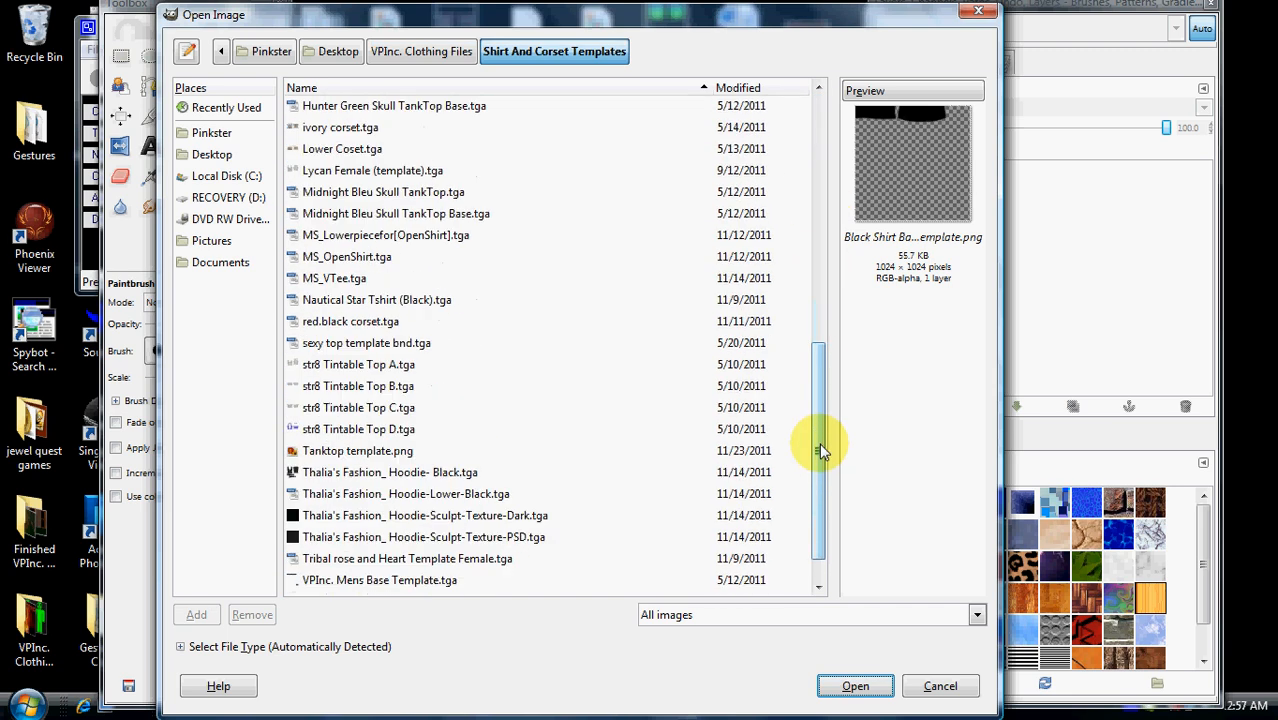
{"action": "left_click", "coordinate": [358, 408]}
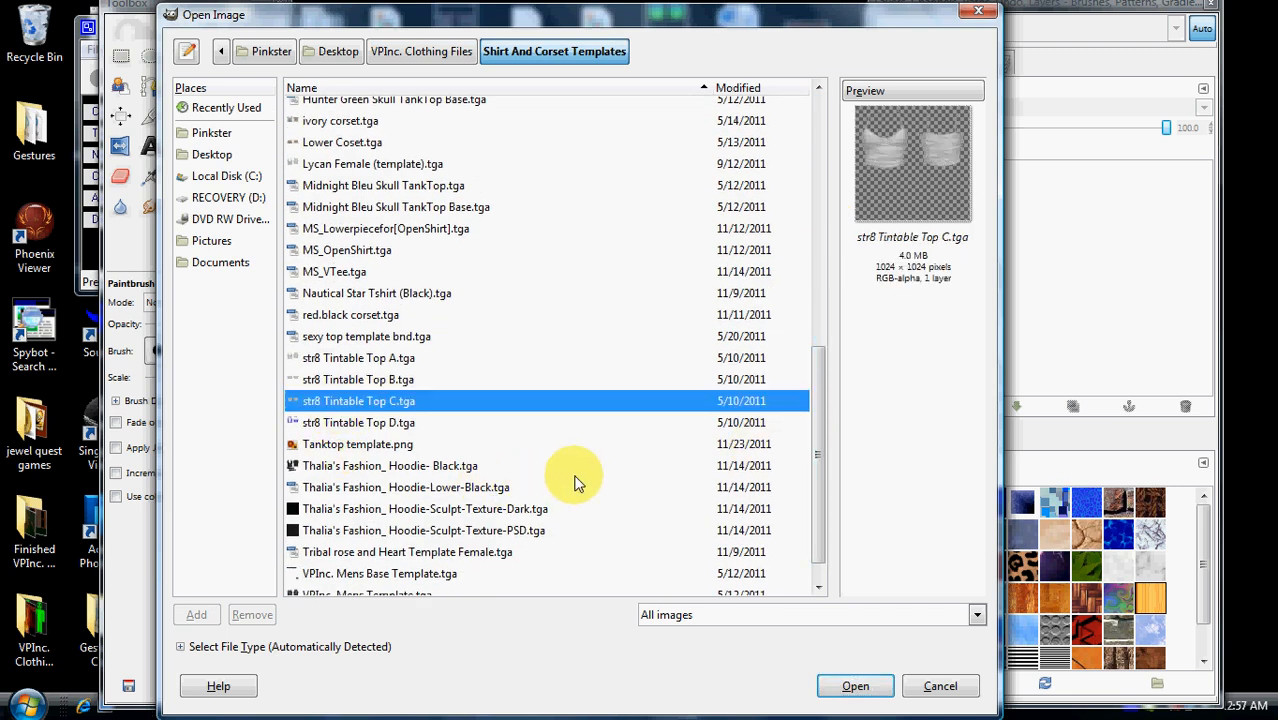
{"action": "left_click", "coordinate": [856, 686]}
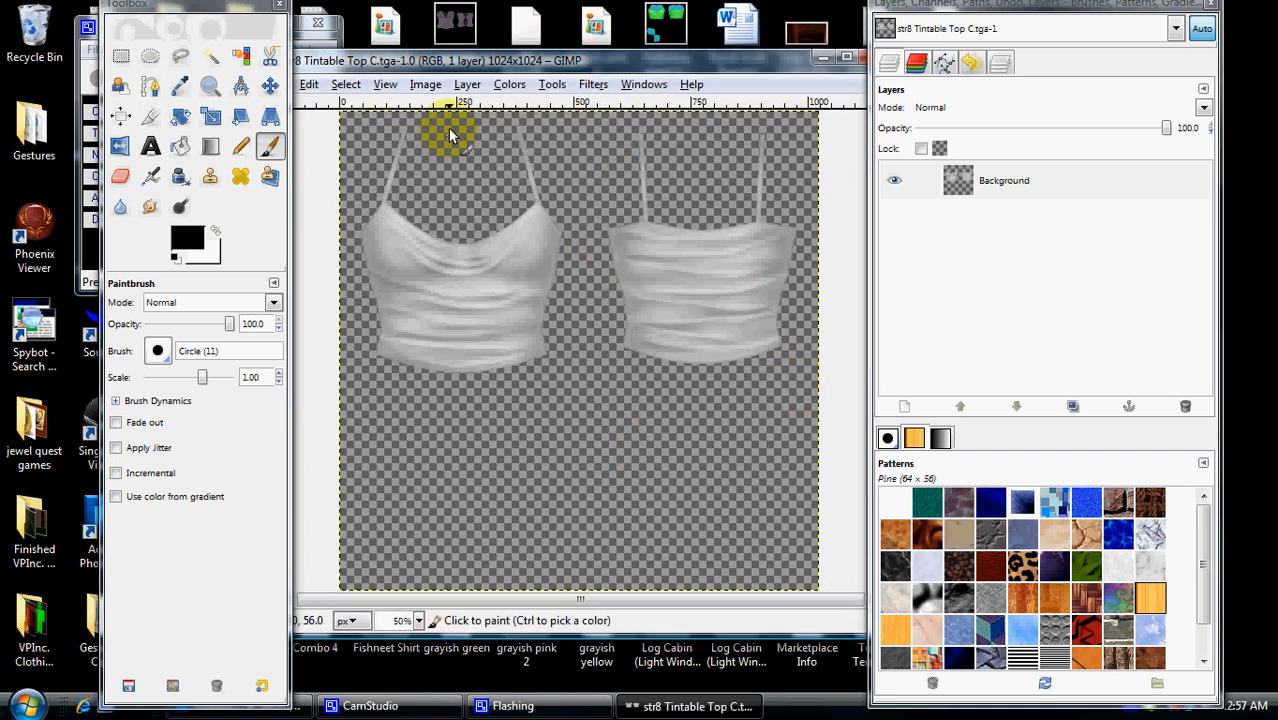
Add a new transparent layer and bucket-fill it with pink-red fe015a
{"action": "left_click", "coordinate": [466, 84]}
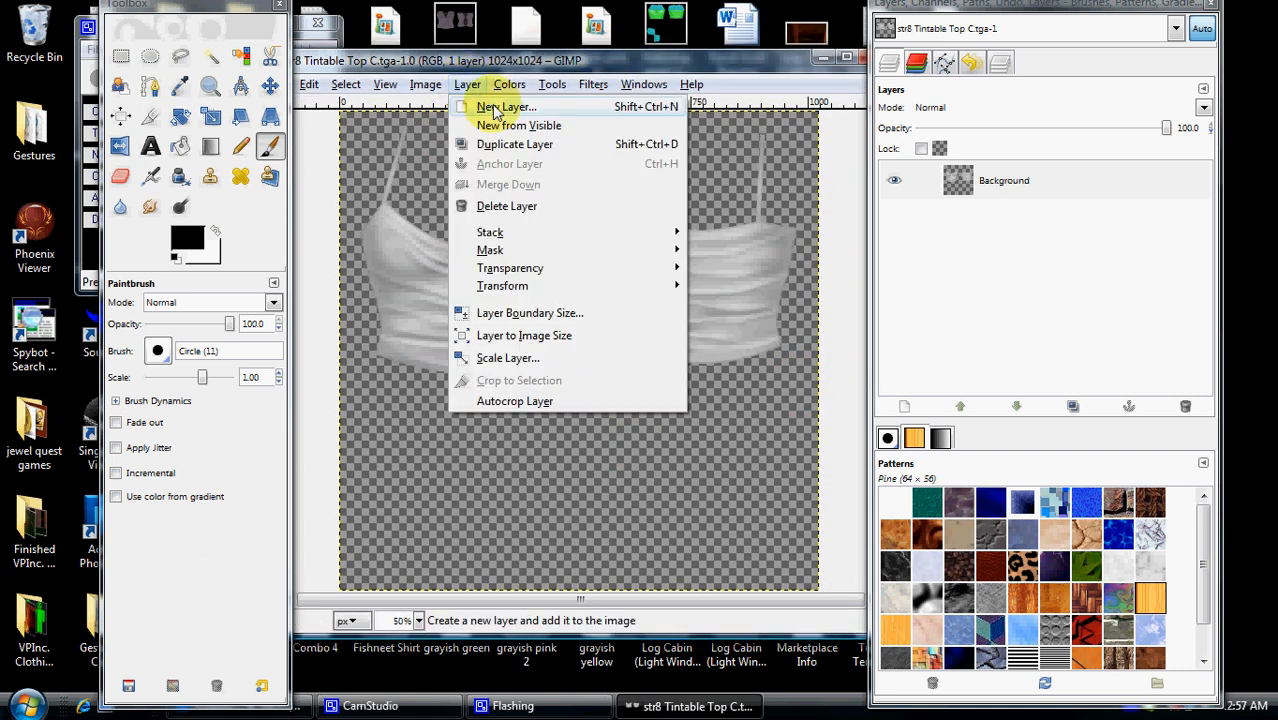
{"action": "left_click", "coordinate": [496, 108]}
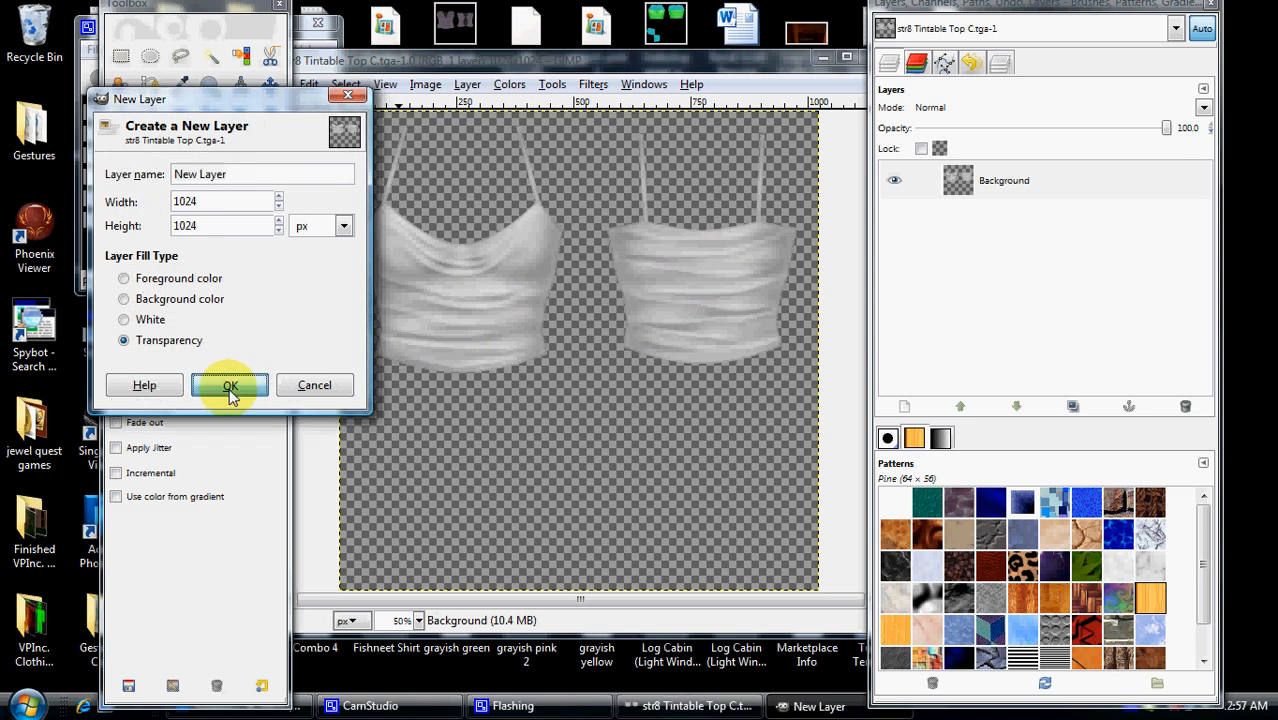
{"action": "left_click", "coordinate": [228, 384]}
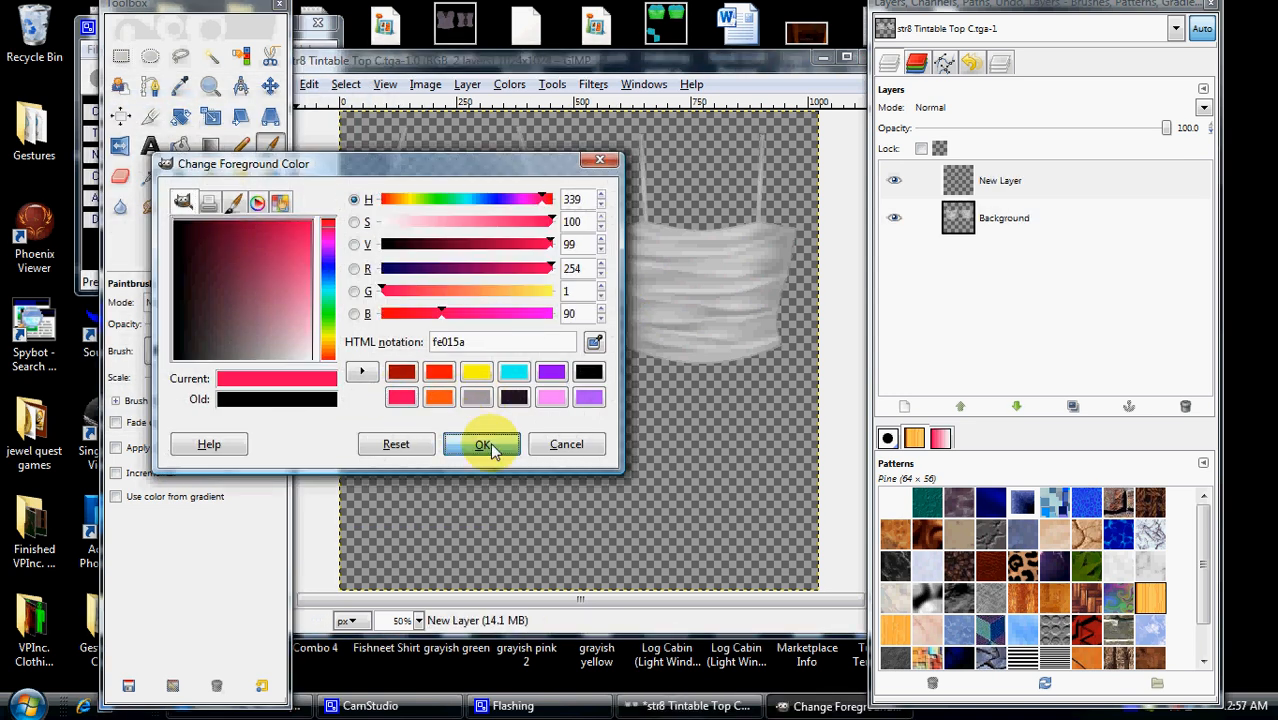
{"action": "left_click", "coordinate": [484, 444]}
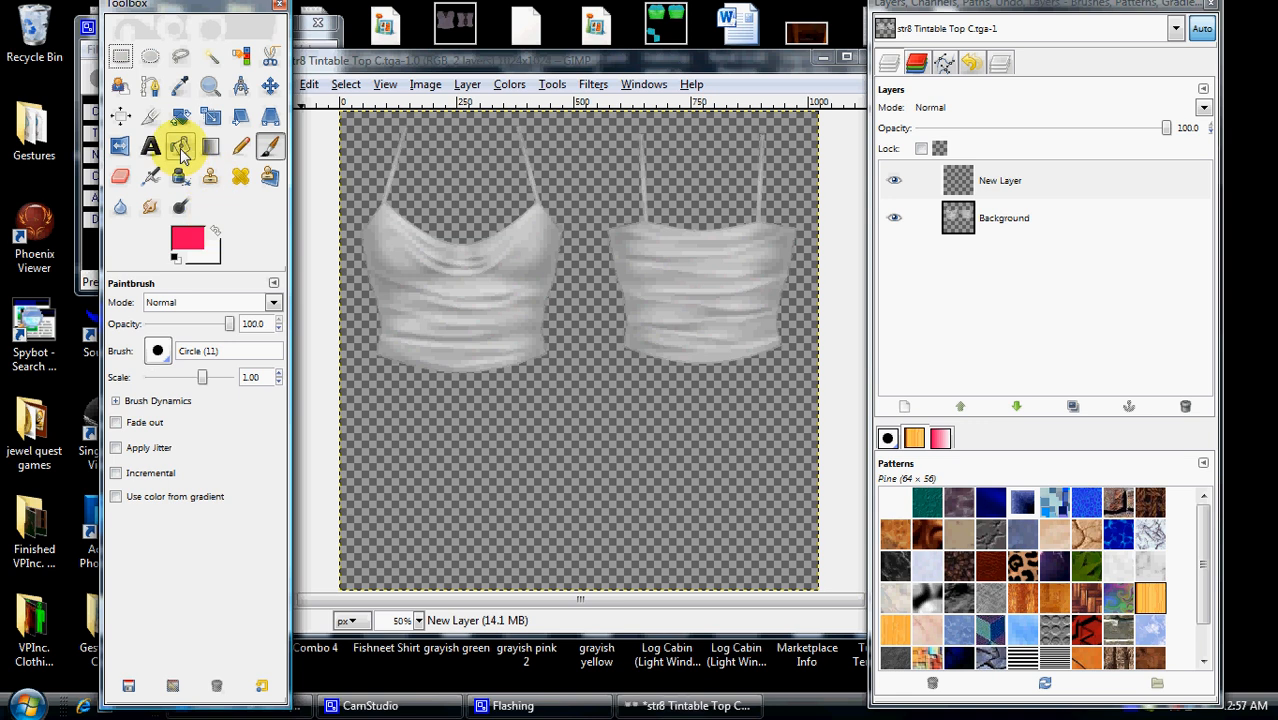
{"action": "left_click", "coordinate": [180, 146]}
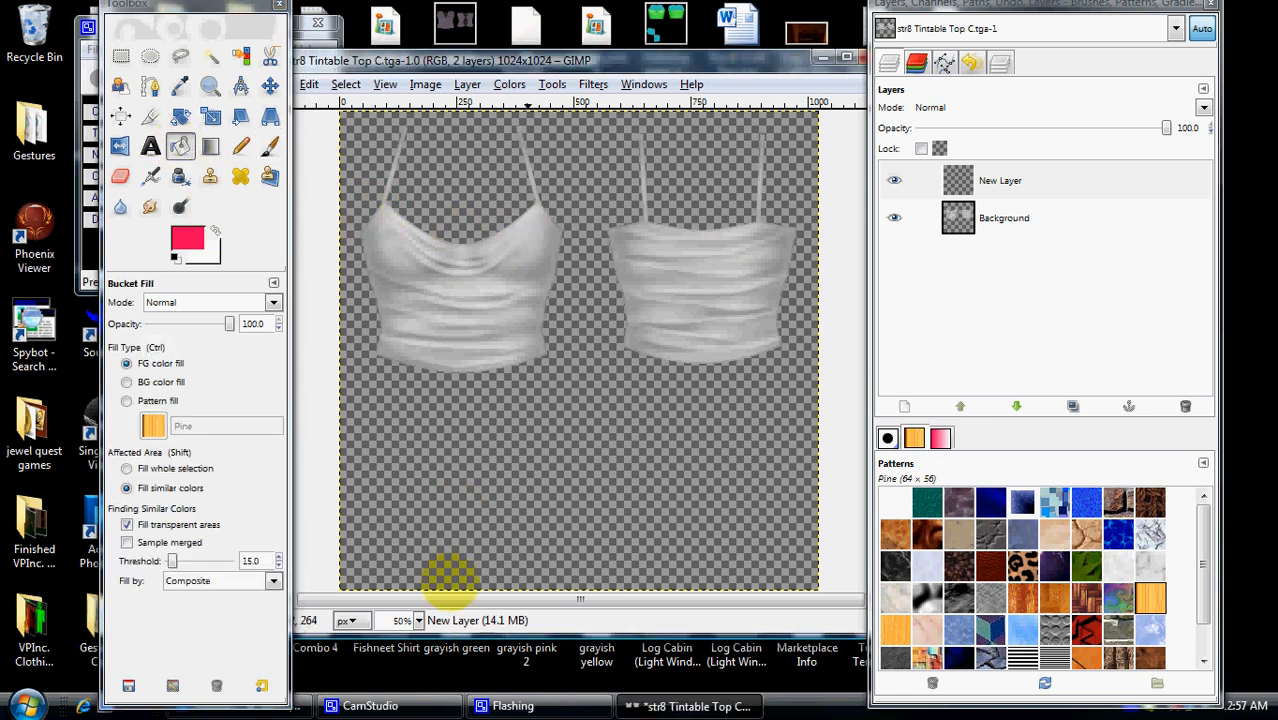
{"action": "left_click", "coordinate": [550, 202]}
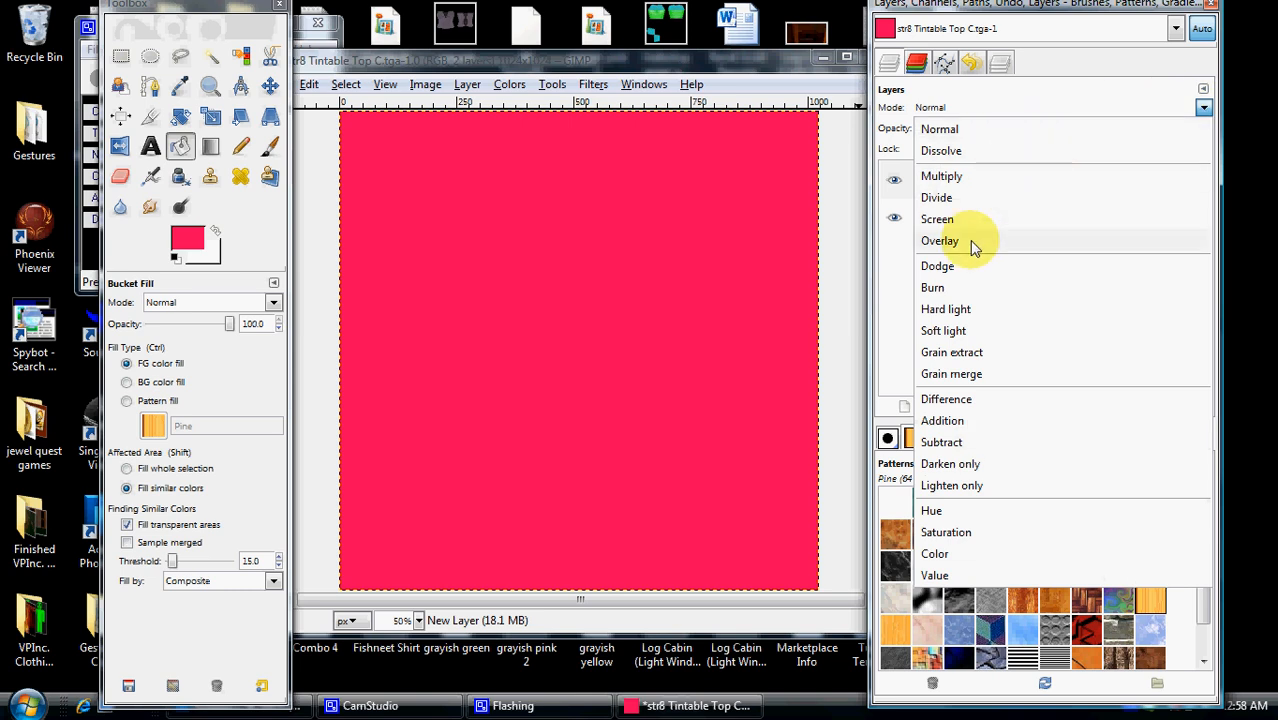
Set the pink-red layer's mode to Overlay so both tank tops tint pink
{"action": "left_click", "coordinate": [940, 240]}
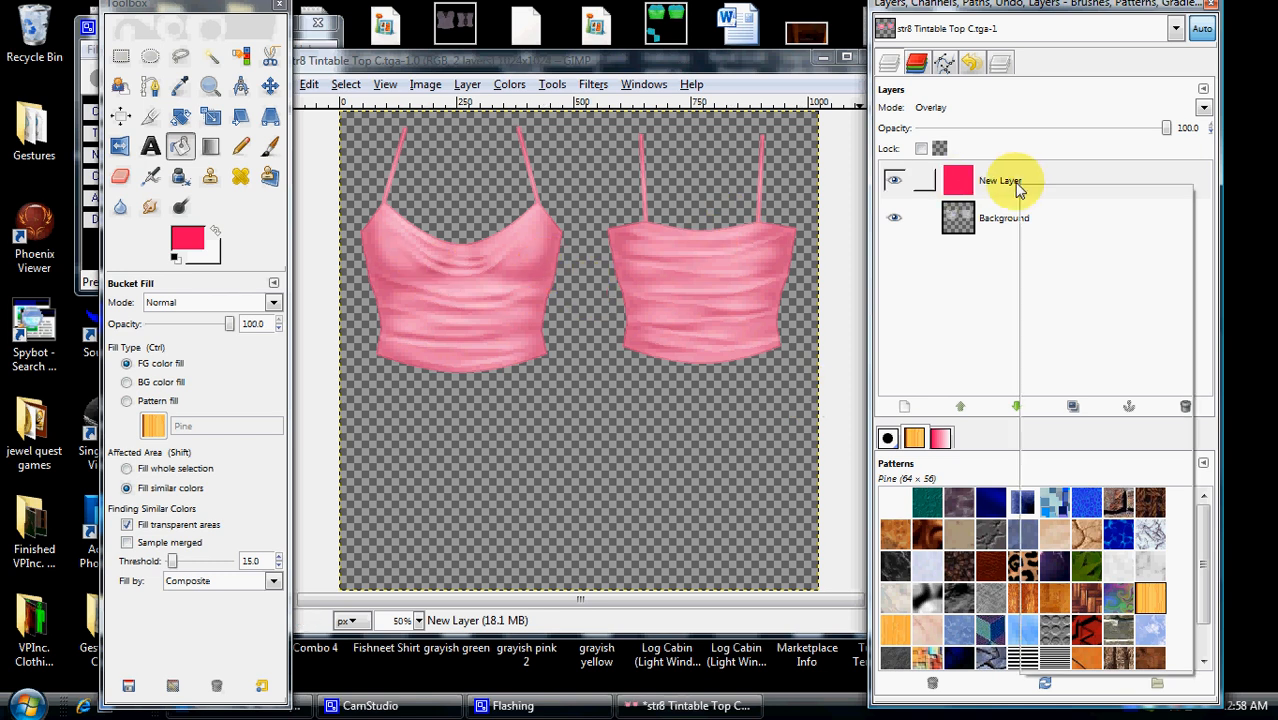
{"action": "right_click", "coordinate": [1000, 180]}
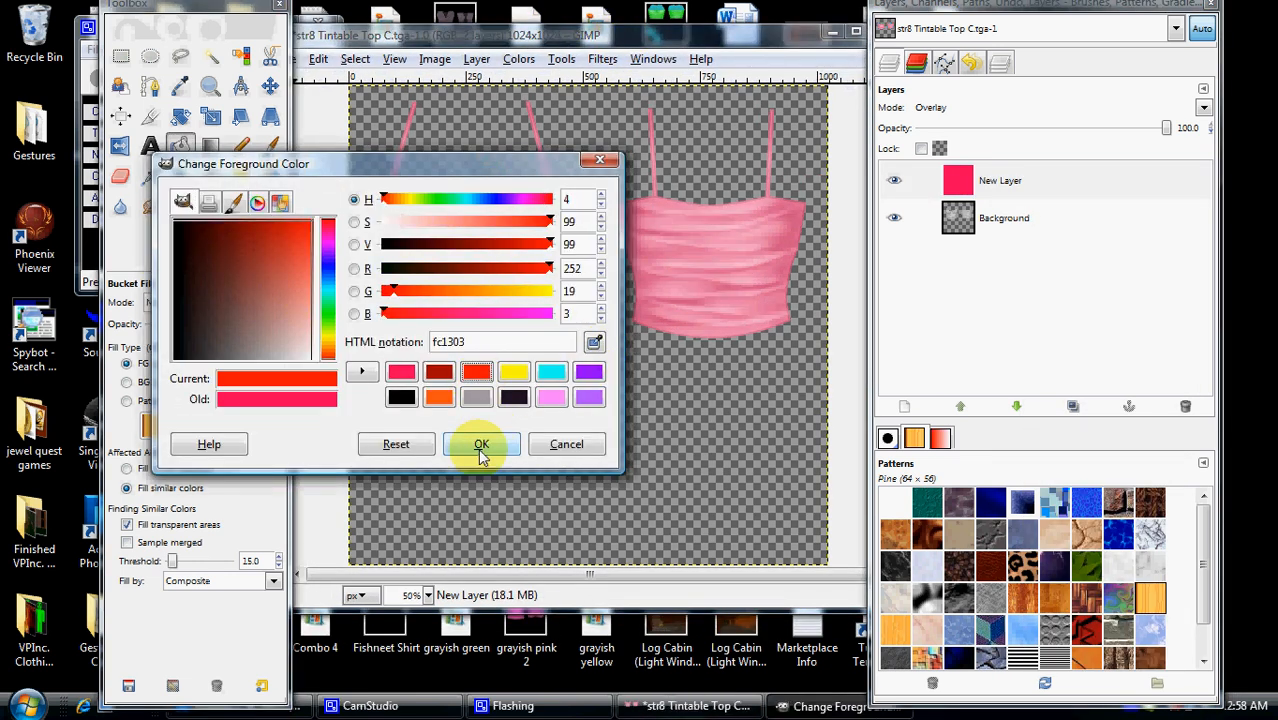
Recolour the overlay to red fc1303, duplicate it, and fill the lower copy with black 030000
{"action": "left_click", "coordinate": [480, 444]}
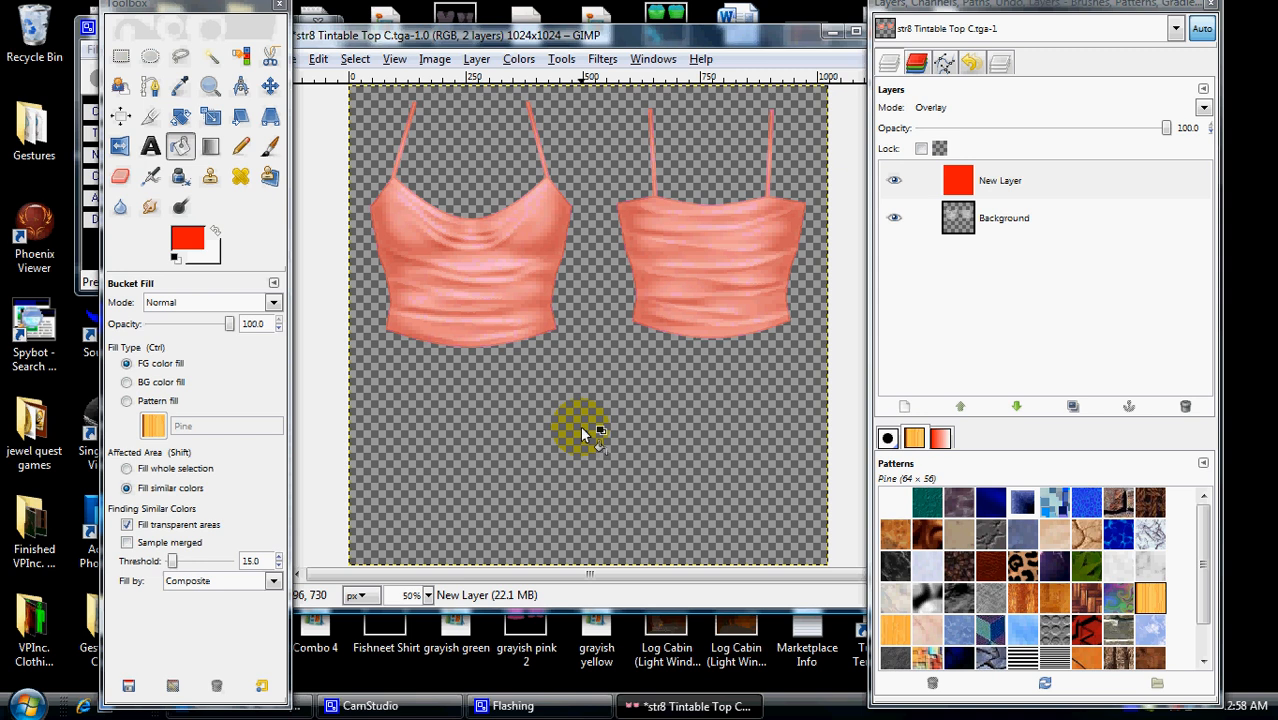
{"action": "right_click", "coordinate": [1000, 180]}
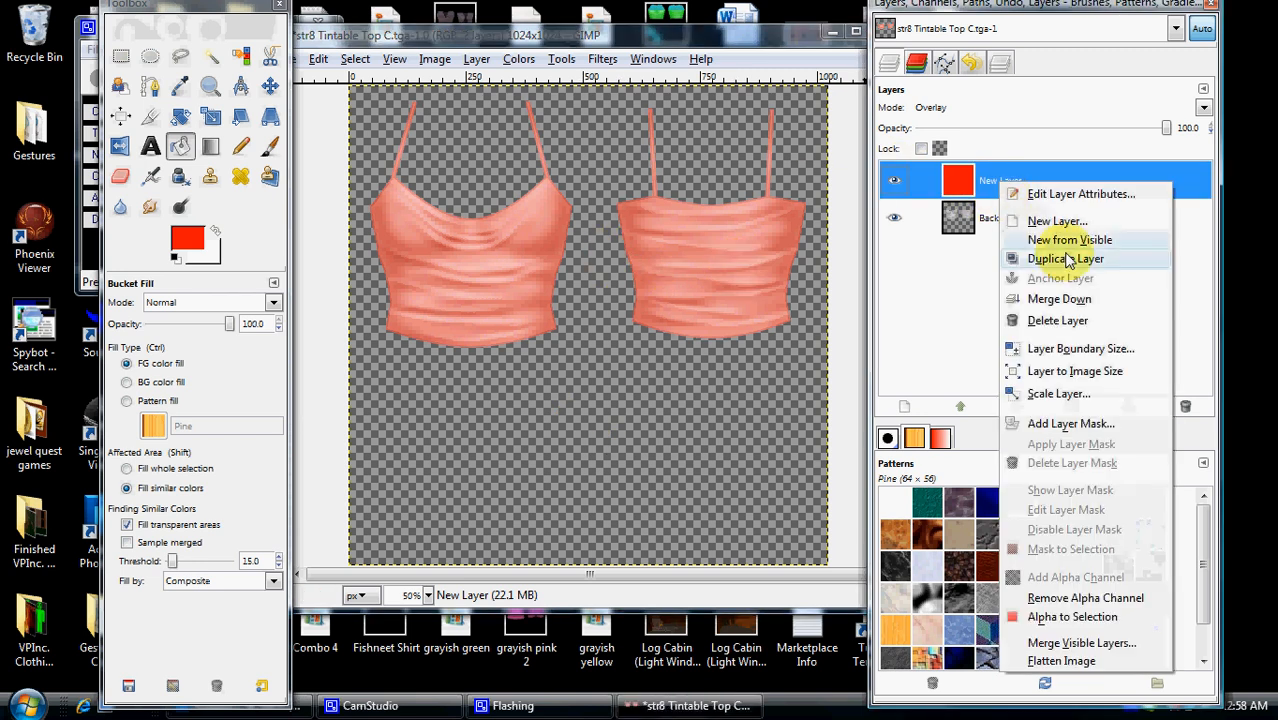
{"action": "left_click", "coordinate": [1066, 258]}
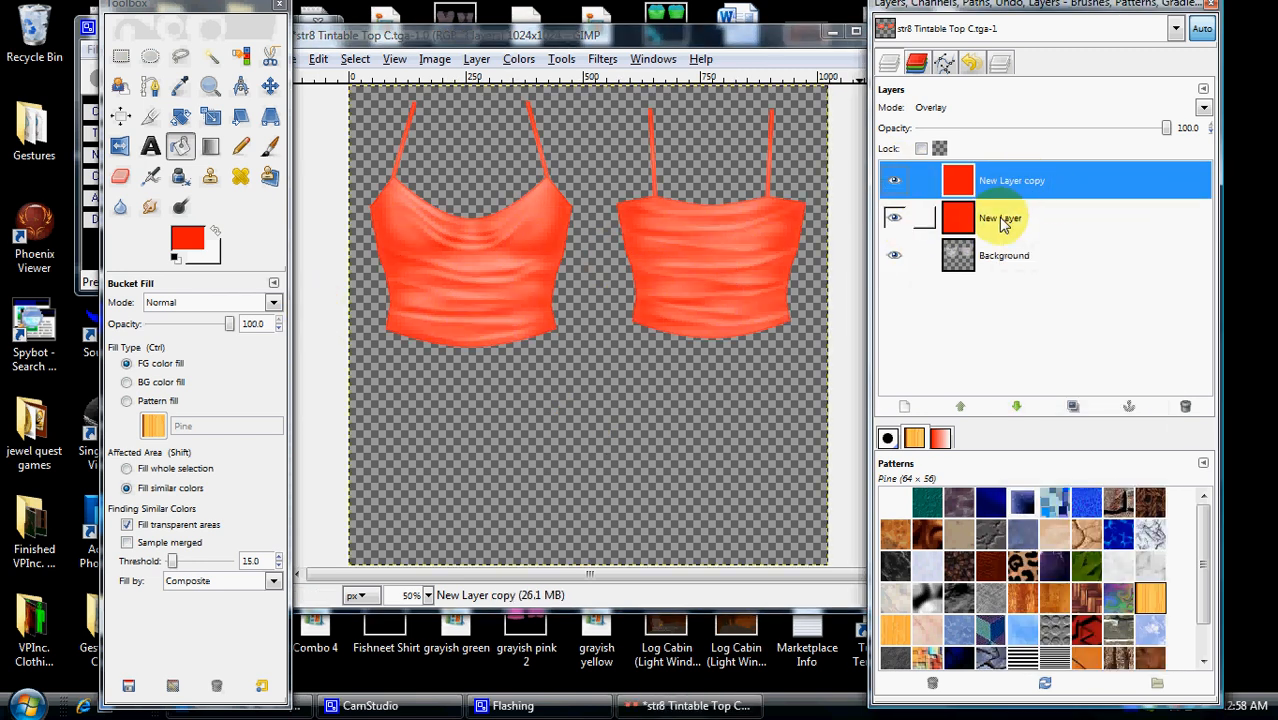
{"action": "right_click", "coordinate": [1000, 218]}
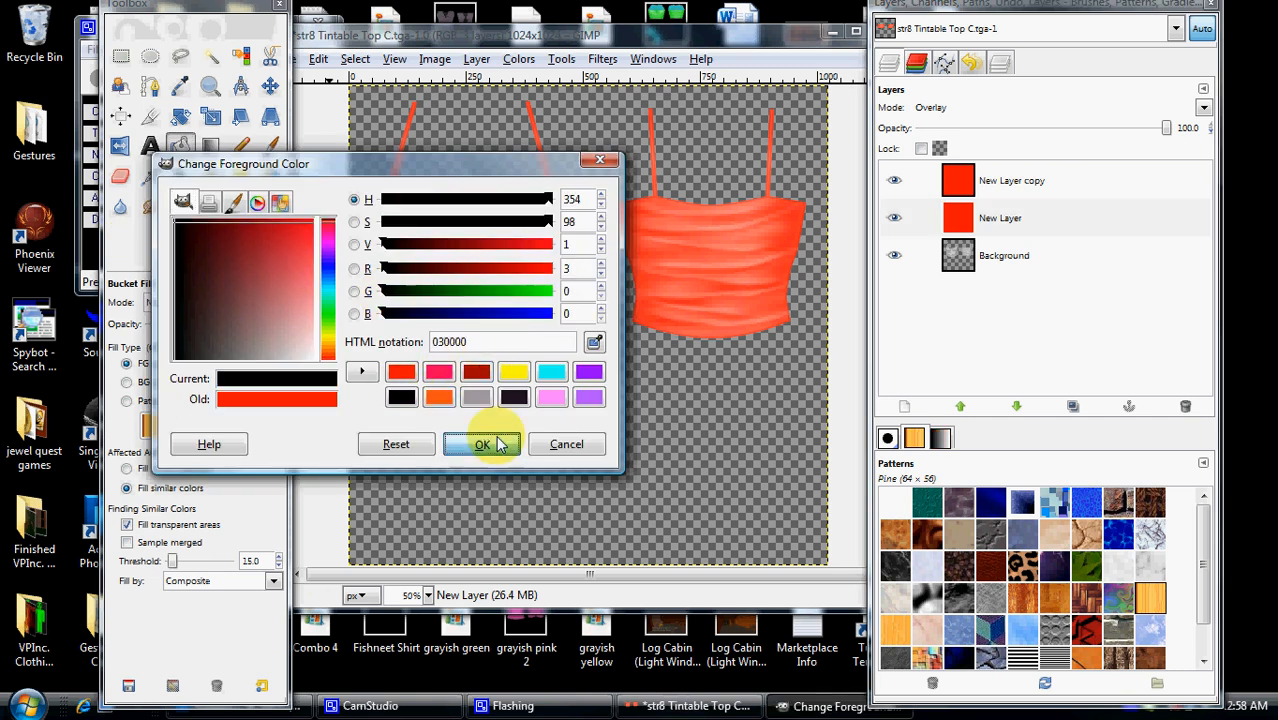
{"action": "left_click", "coordinate": [482, 444]}
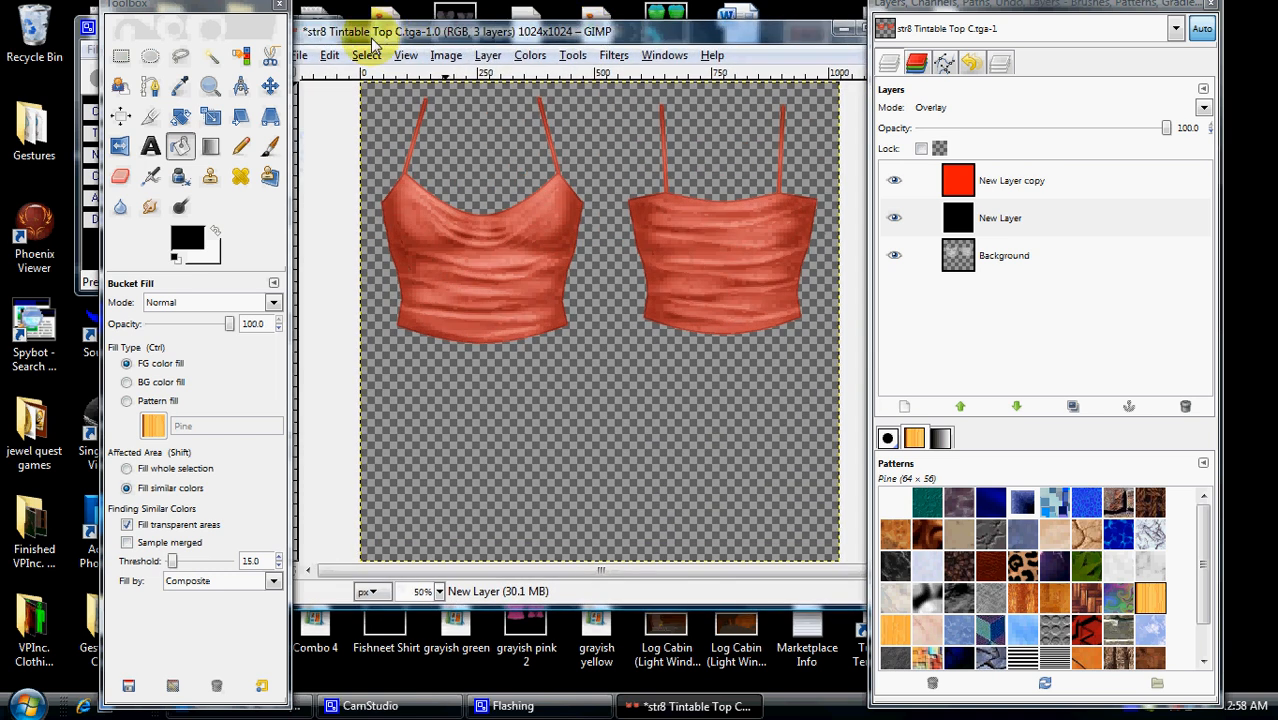
Open skullbirthdaywrap.jpg from the Pictures folder in its own window
{"action": "left_click", "coordinate": [300, 56]}
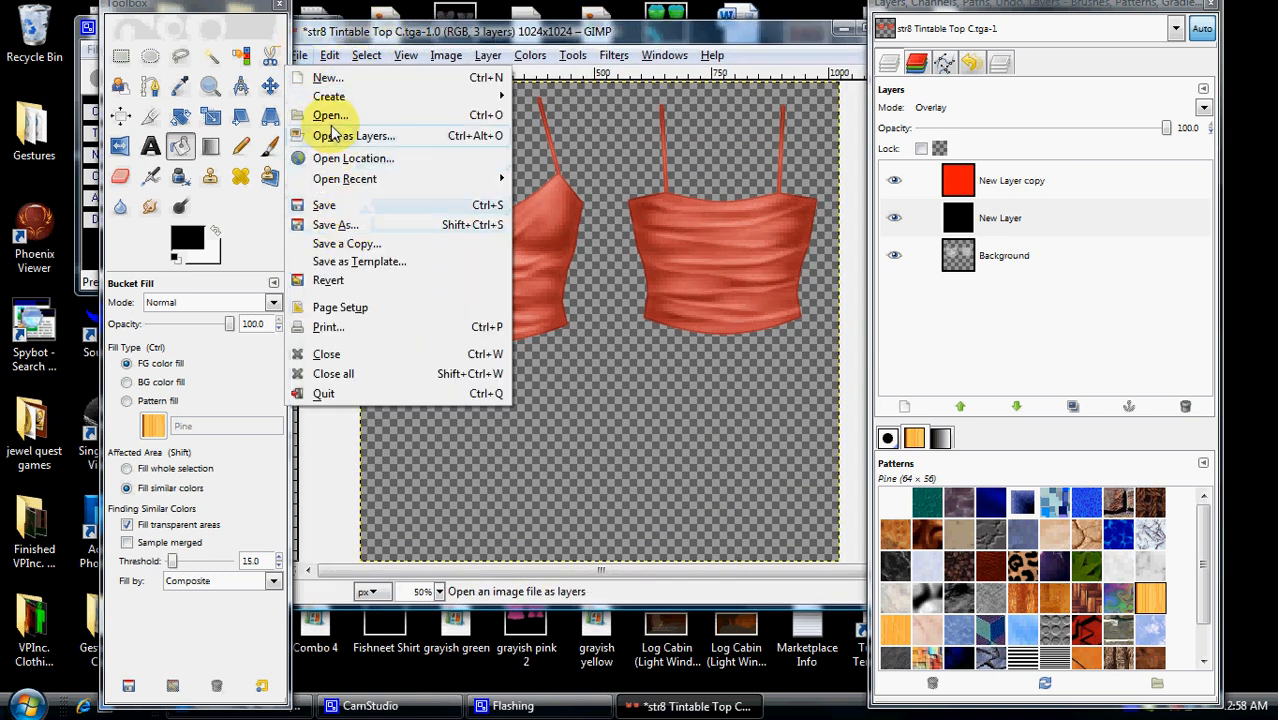
{"action": "left_click", "coordinate": [330, 114]}
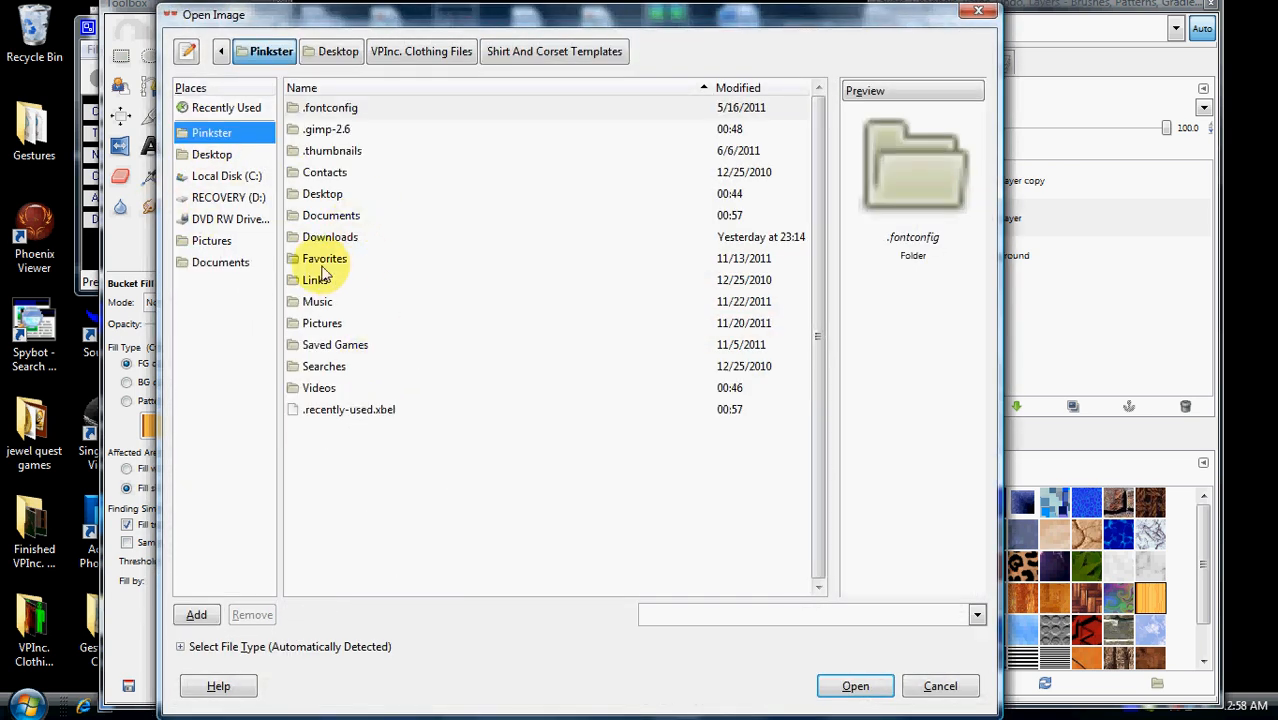
{"action": "left_click", "coordinate": [322, 322]}
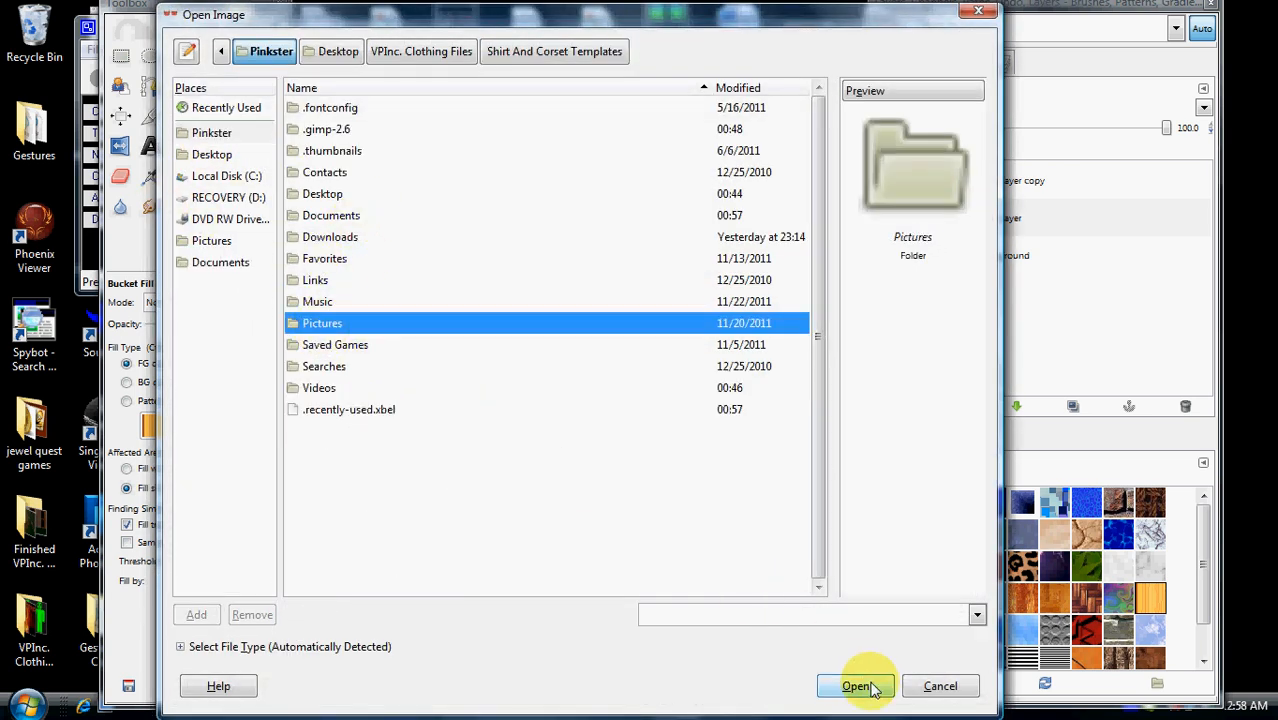
{"action": "left_click", "coordinate": [856, 684]}
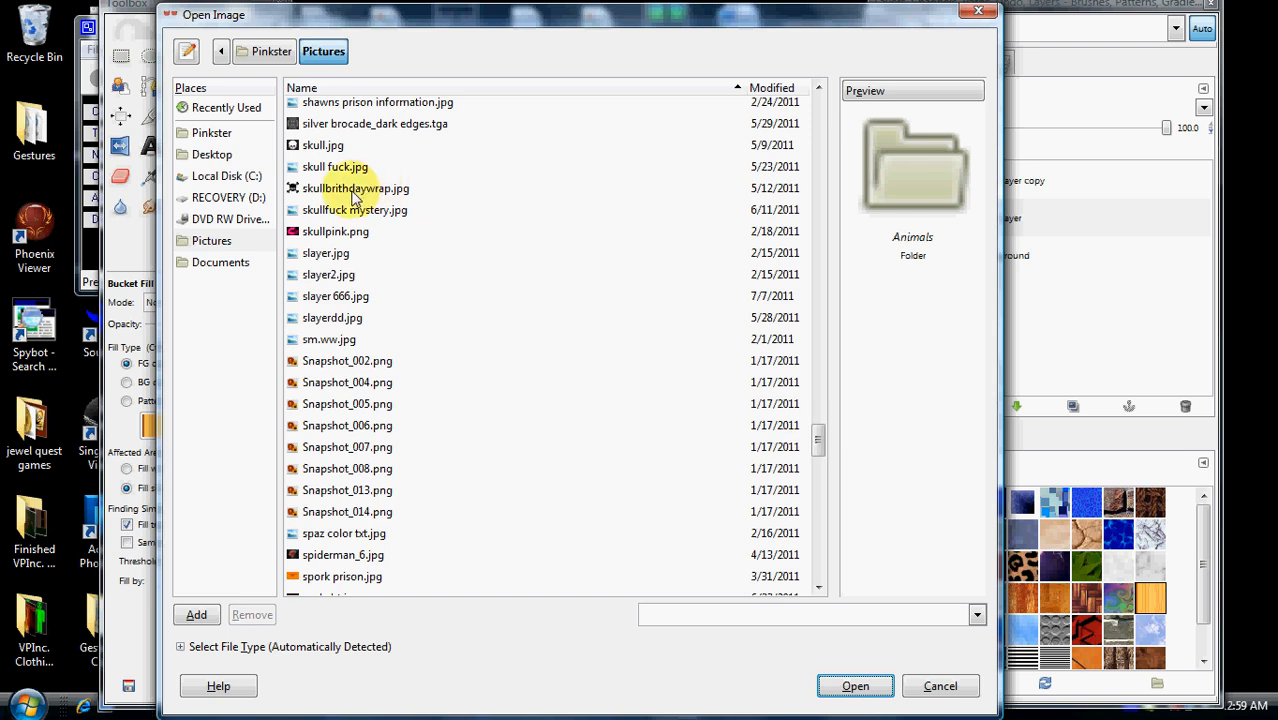
{"action": "double_click", "coordinate": [356, 188]}
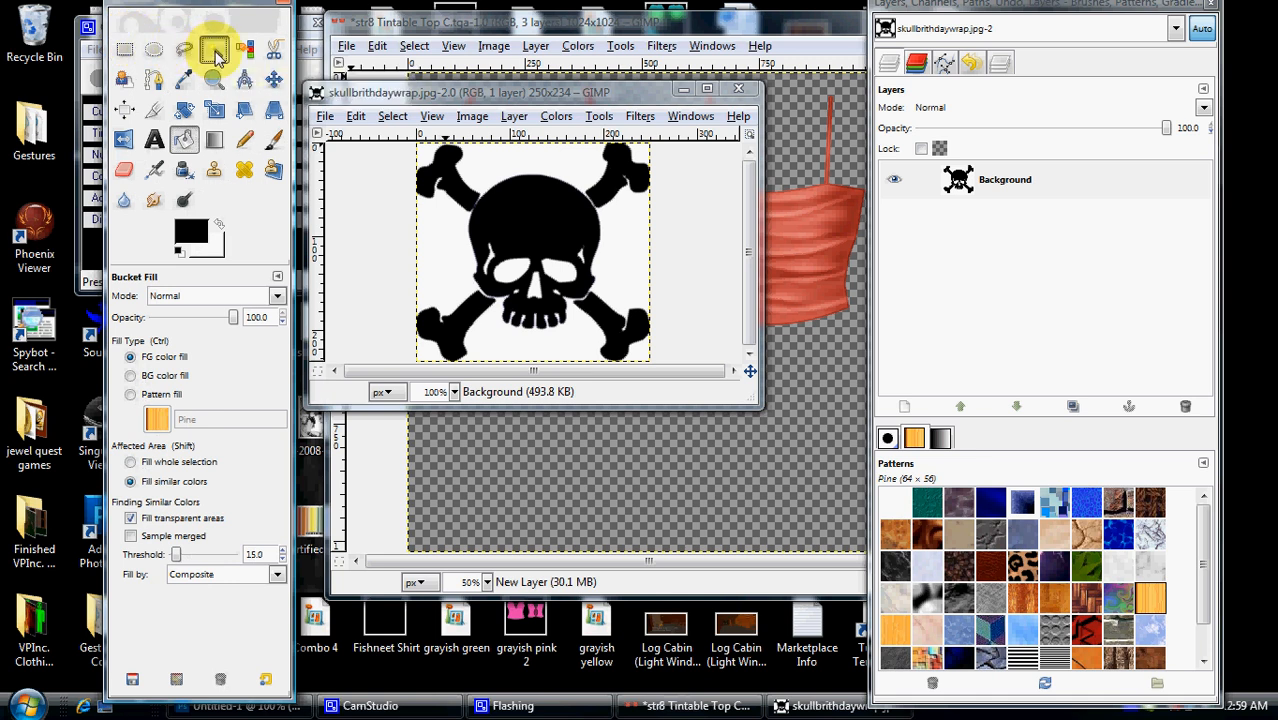
Fuzzy-select the black skull-and-crossbones shape and copy it
{"action": "left_click", "coordinate": [214, 48]}
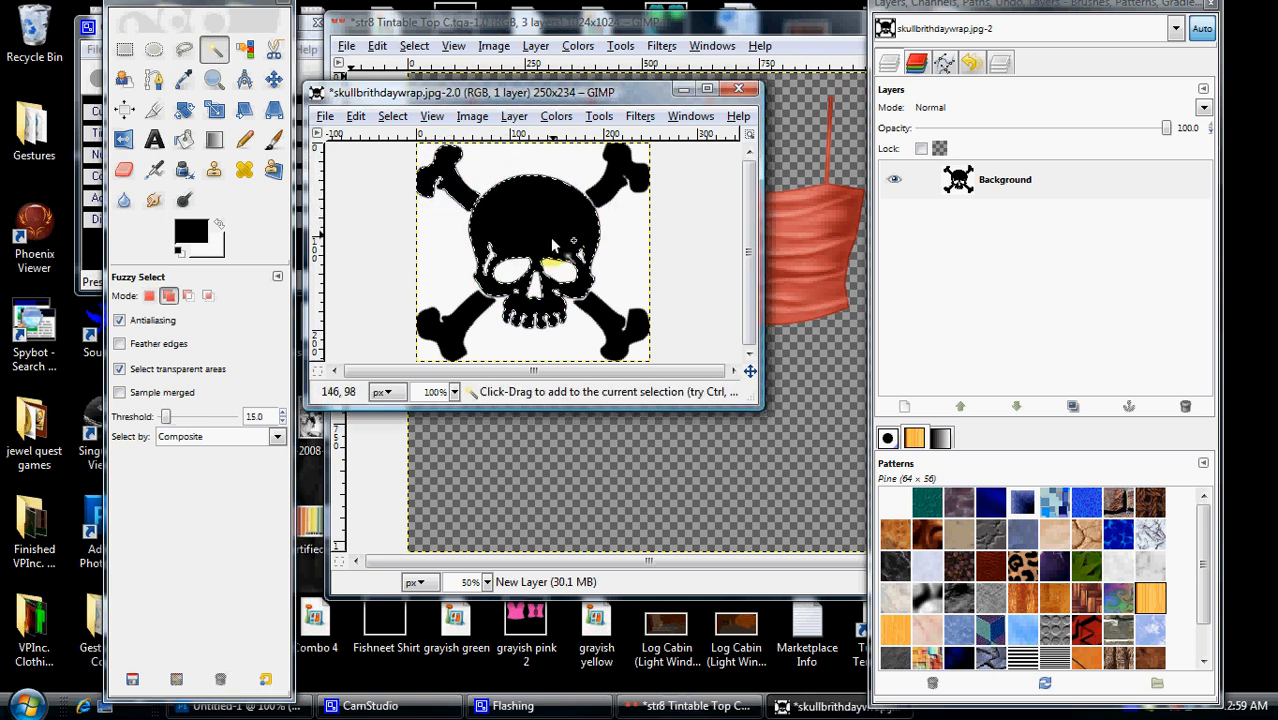
{"action": "mouse_move", "coordinate": [610, 160]}
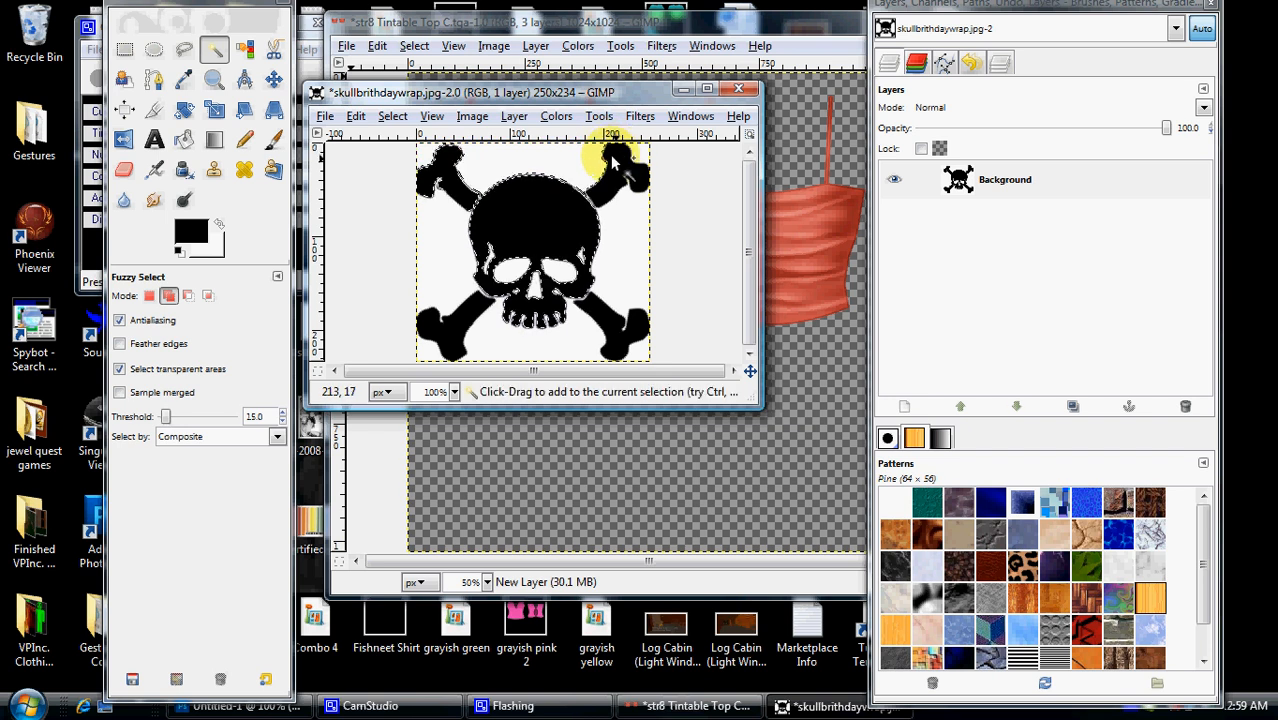
{"action": "left_click", "coordinate": [356, 114]}
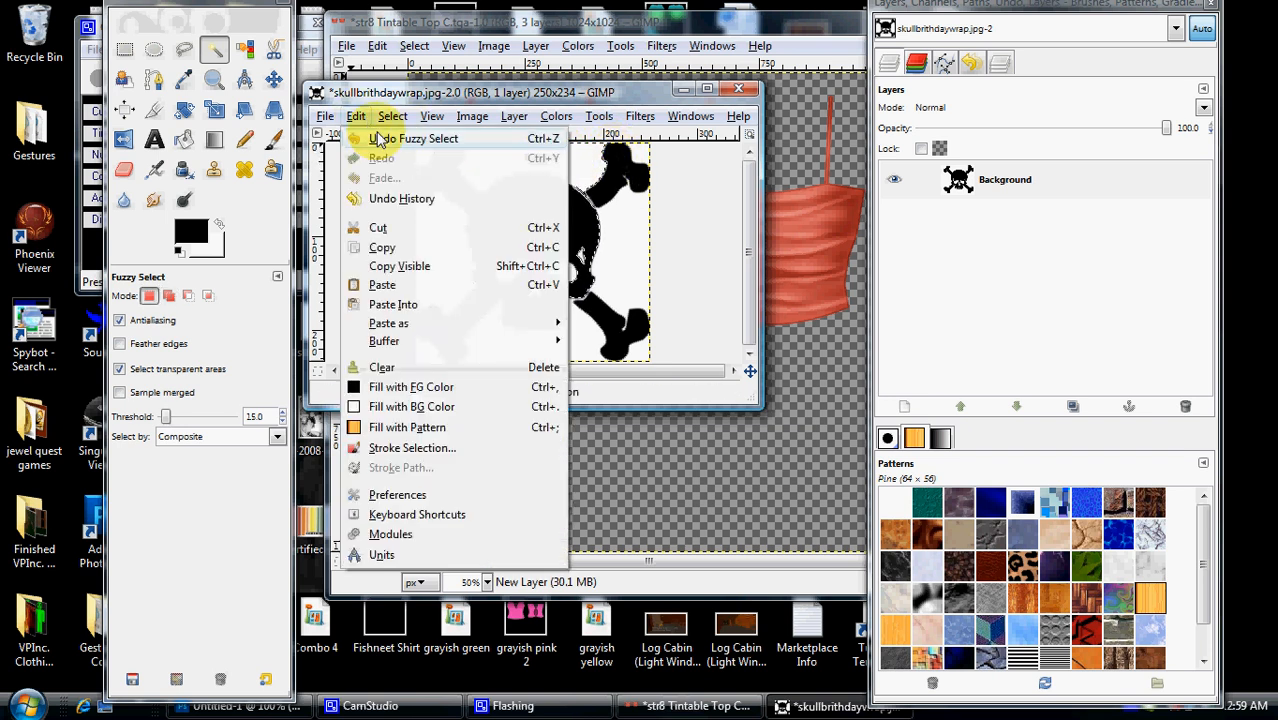
{"action": "left_click", "coordinate": [356, 138]}
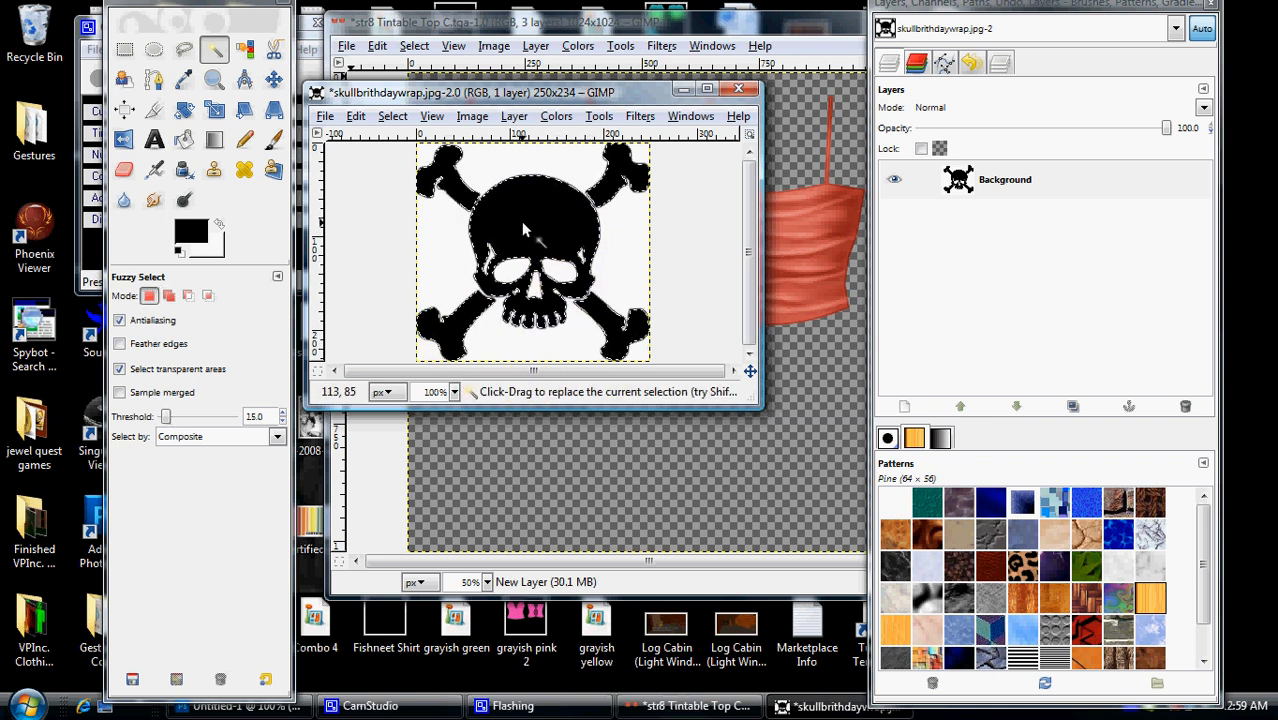
{"action": "right_click", "coordinate": [530, 230]}
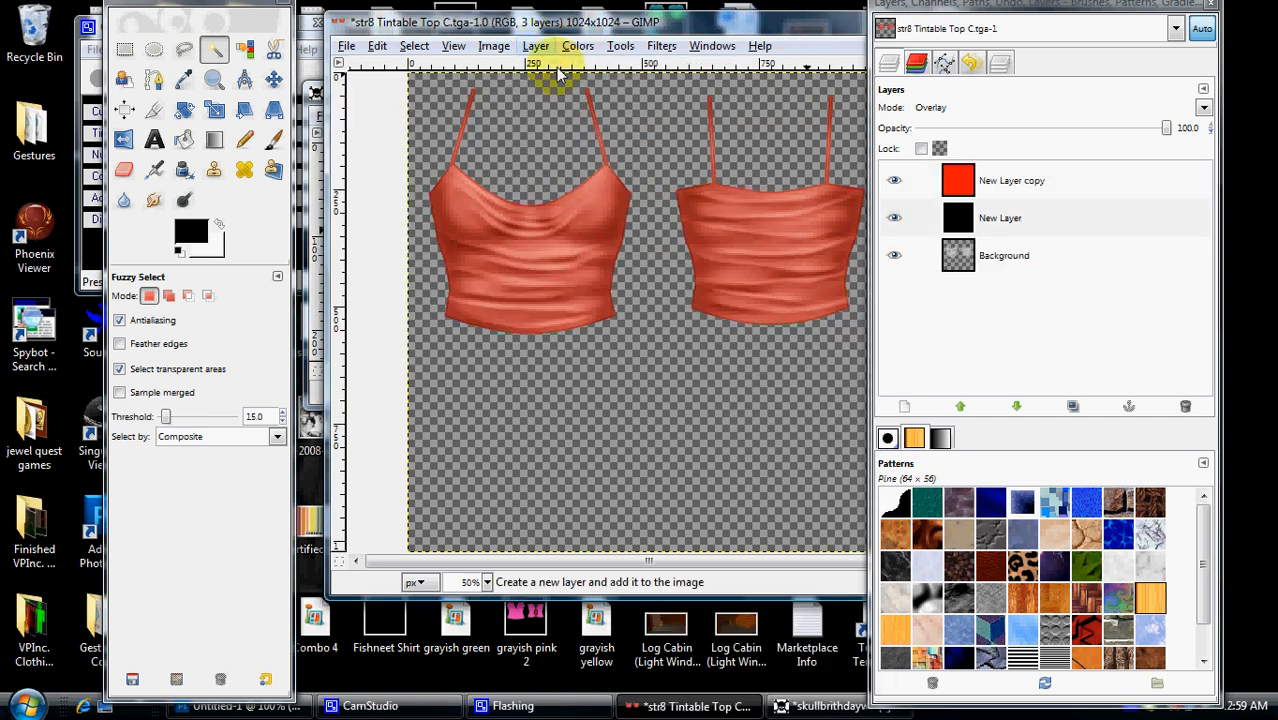
Paste the skull onto a new layer and move it onto the left top's chest
{"action": "left_click", "coordinate": [904, 406]}
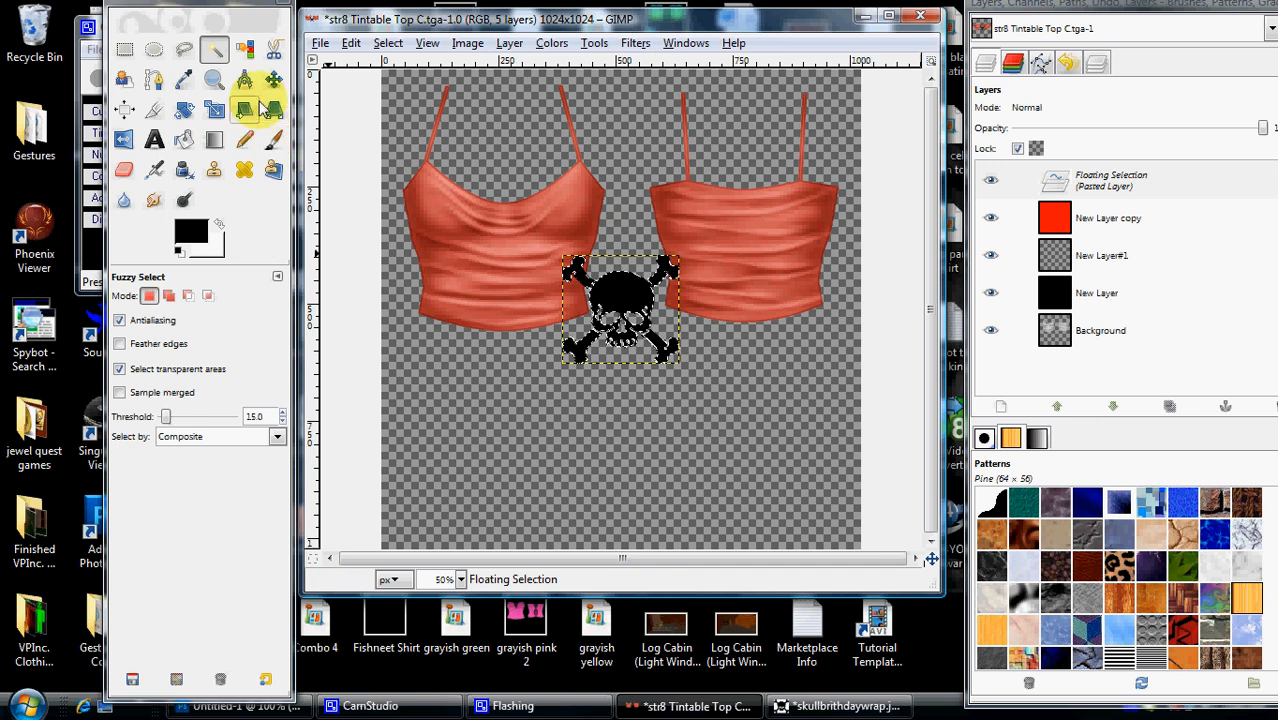
{"action": "mouse_move", "coordinate": [272, 78]}
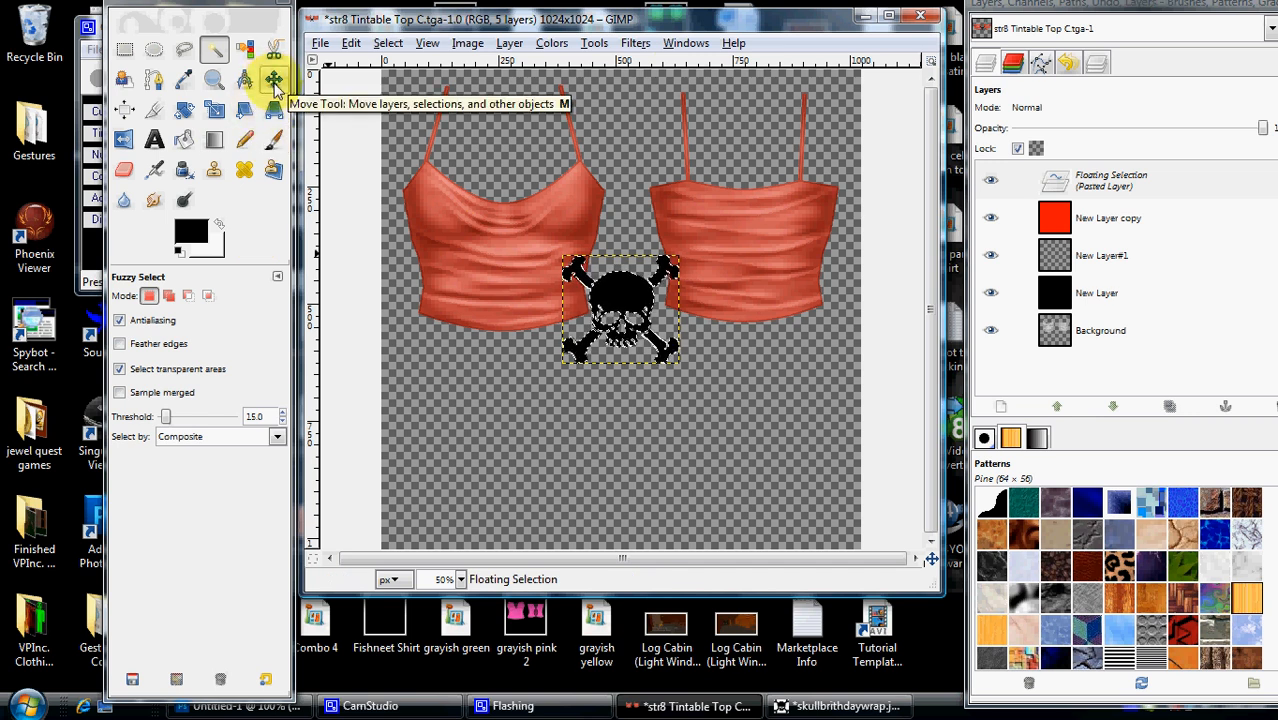
{"action": "left_click", "coordinate": [246, 76]}
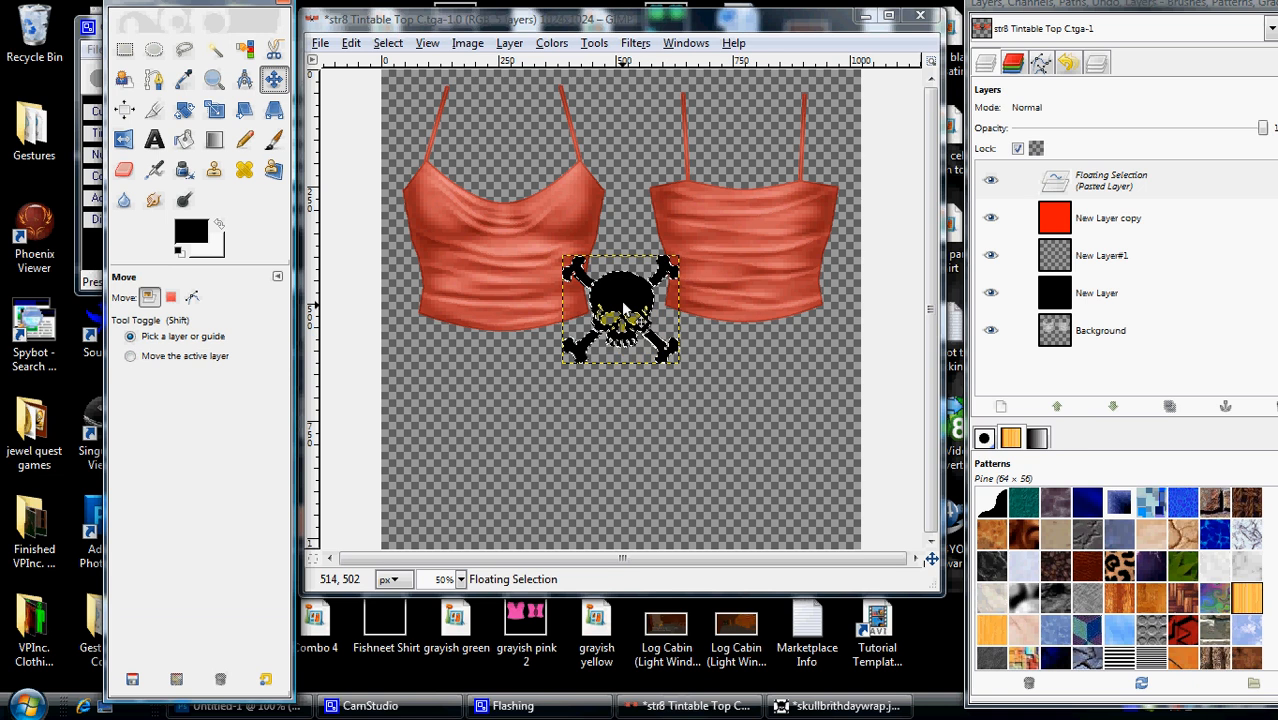
{"action": "left_click_drag", "start_coordinate": [620, 310], "coordinate": [504, 264]}
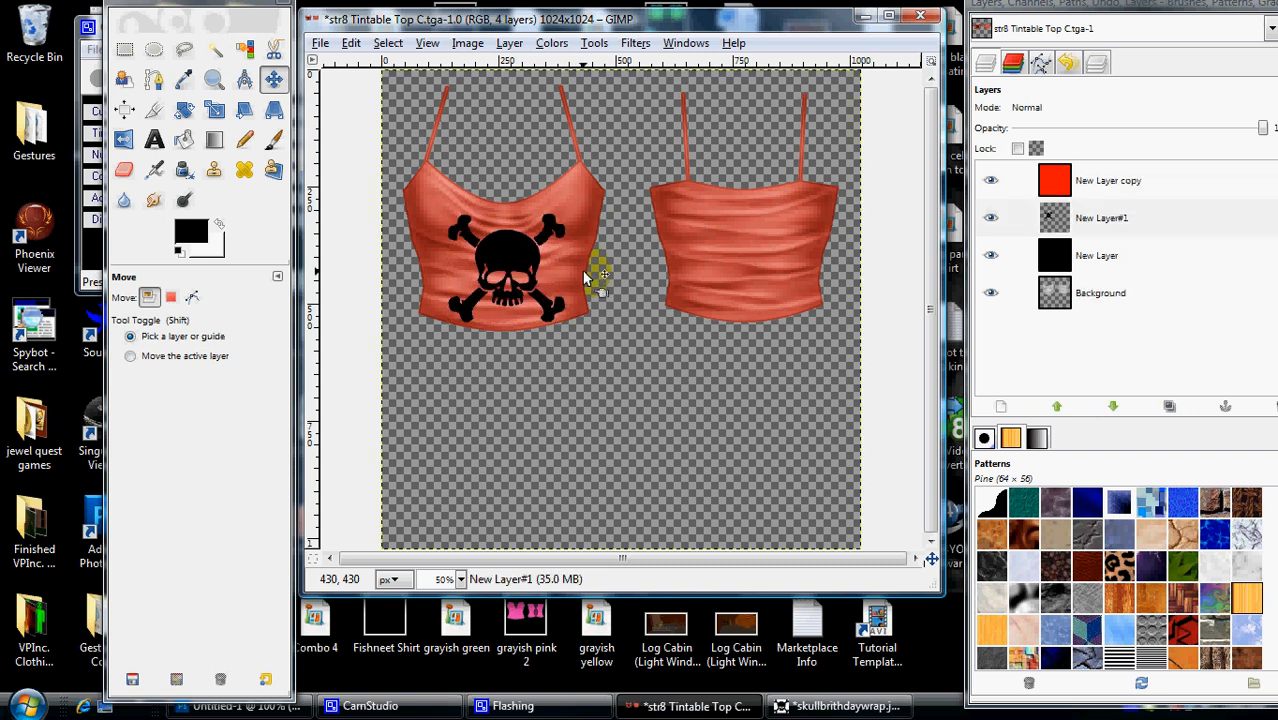
{"action": "mouse_move", "coordinate": [616, 296]}
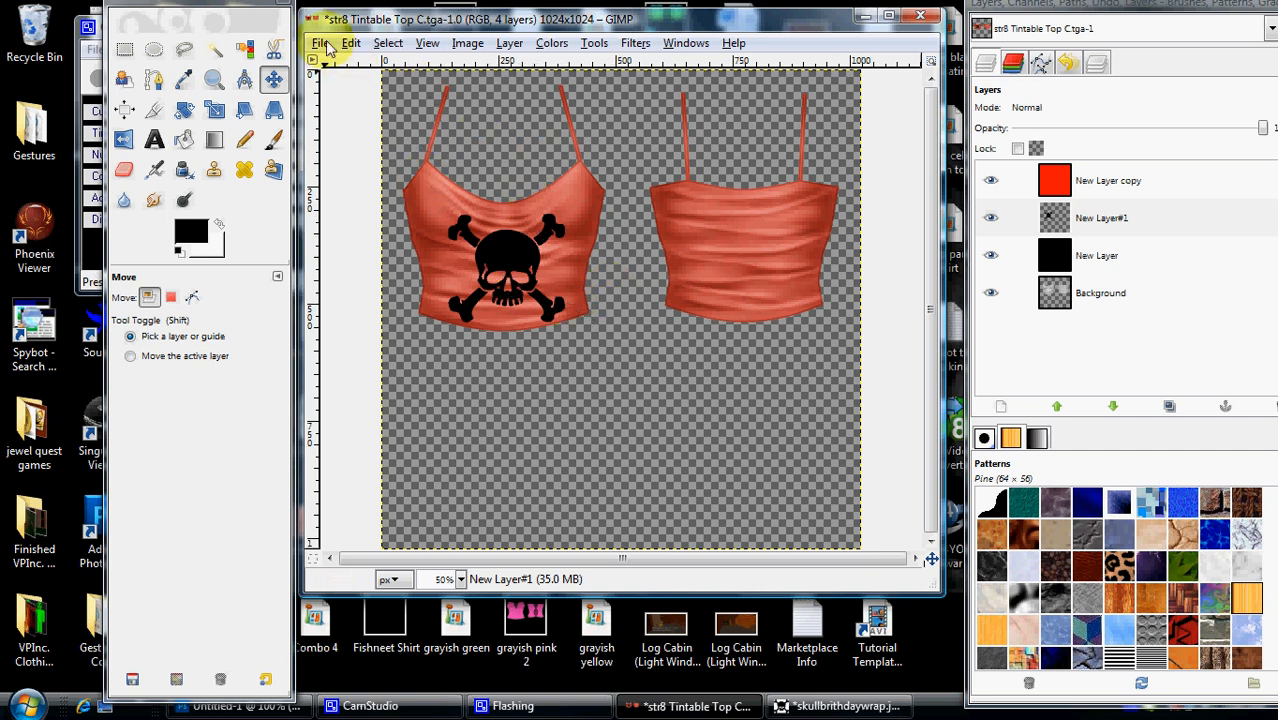
Save as Dusty Skull.tga with visible layers merged, confirming the TGA options
{"action": "left_click", "coordinate": [320, 42]}
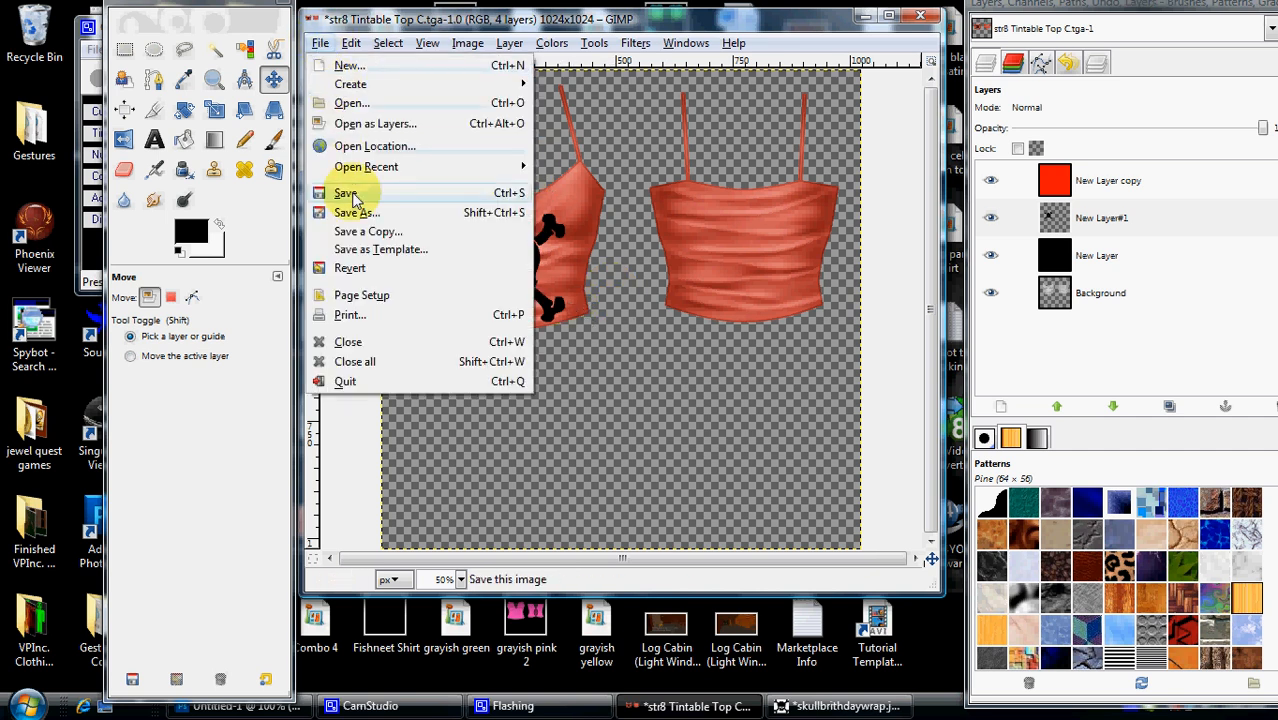
{"action": "left_click", "coordinate": [344, 192]}
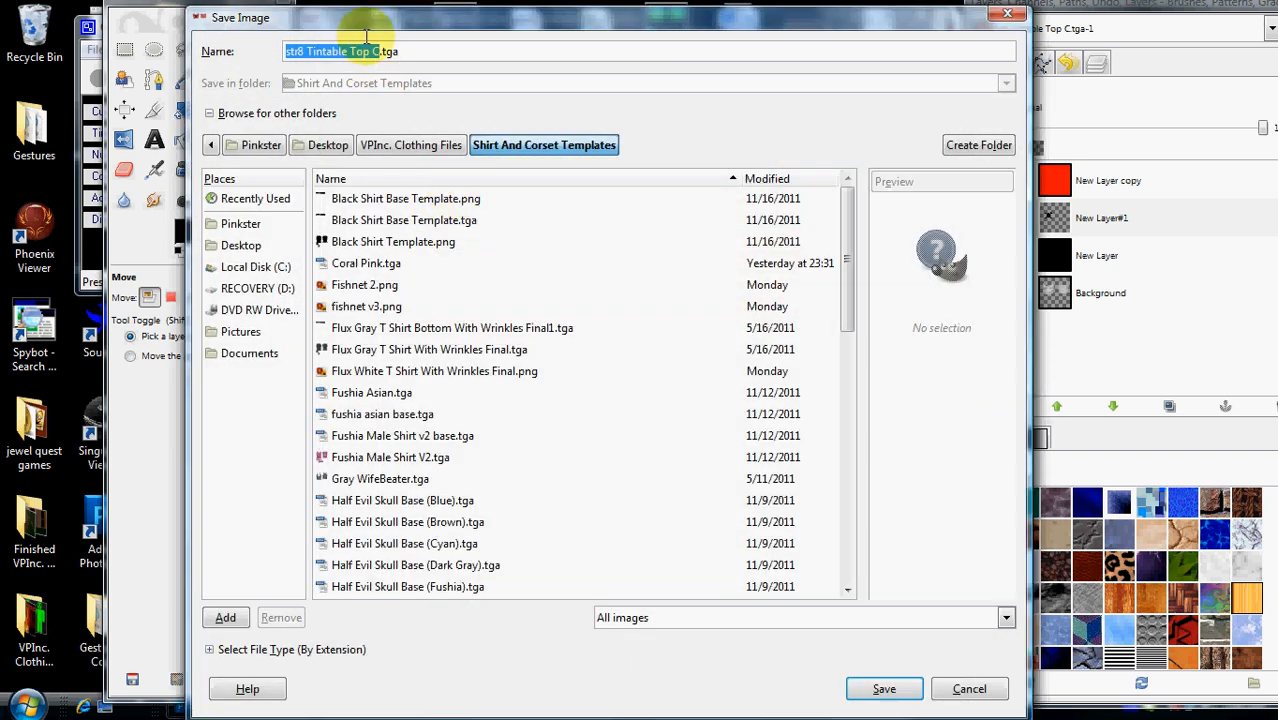
{"action": "type", "text": "Dusty Skull.tga"}
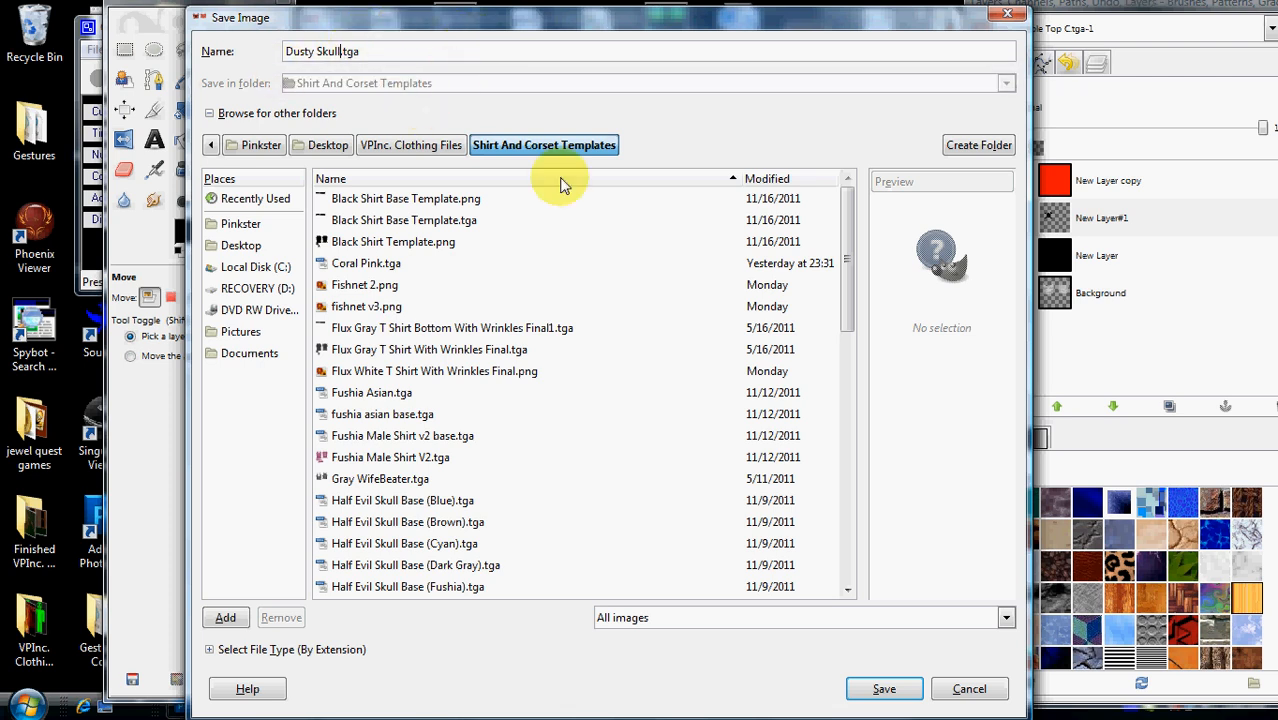
{"action": "mouse_move", "coordinate": [556, 428]}
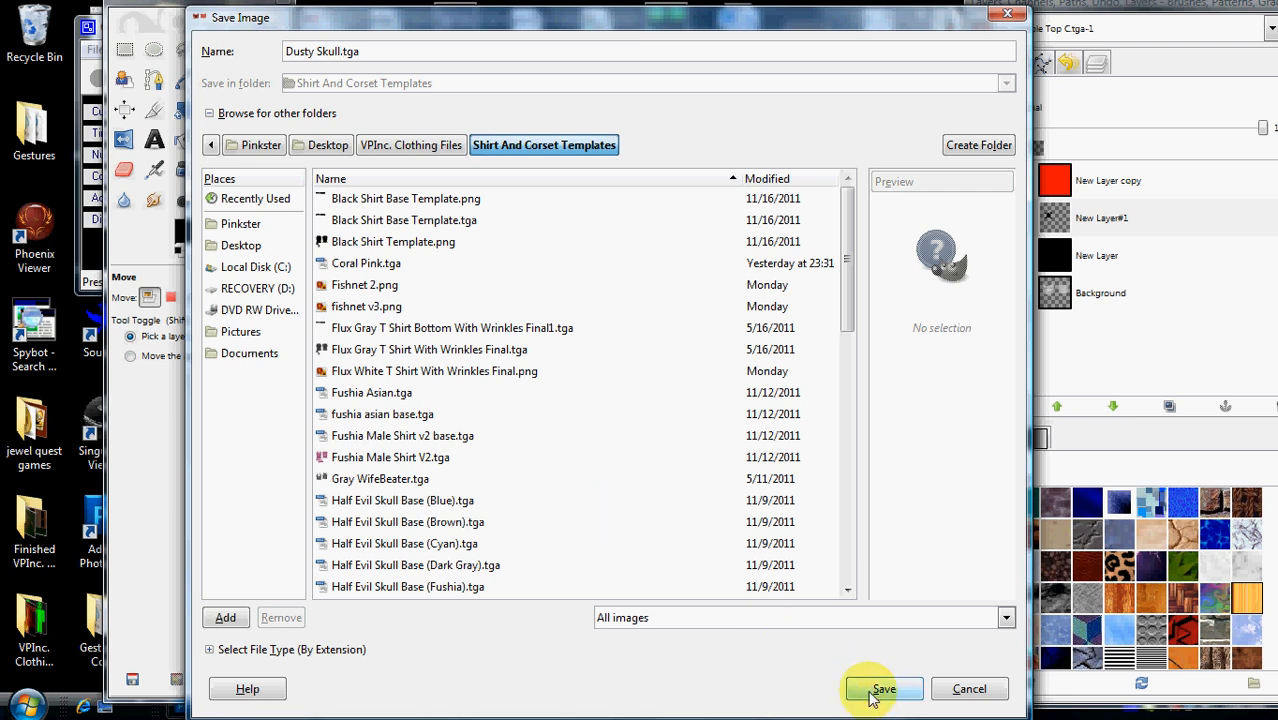
{"action": "left_click", "coordinate": [888, 688]}
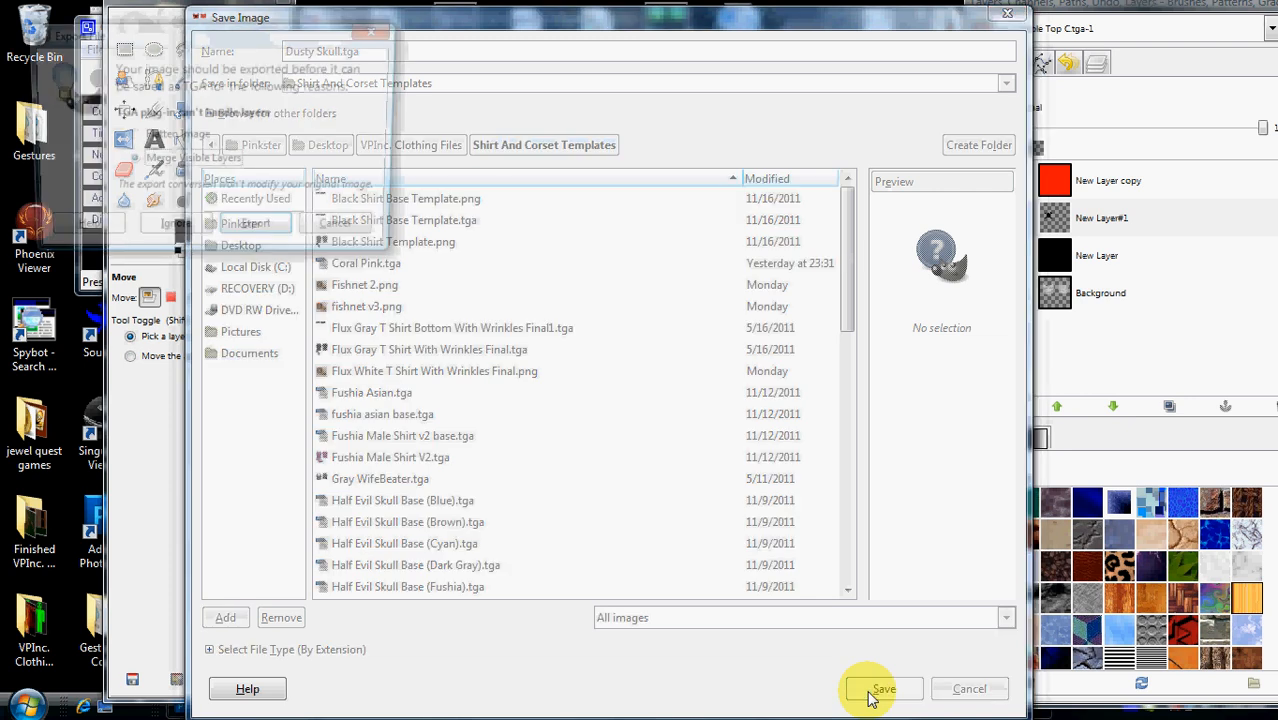
{"action": "left_click", "coordinate": [886, 688]}
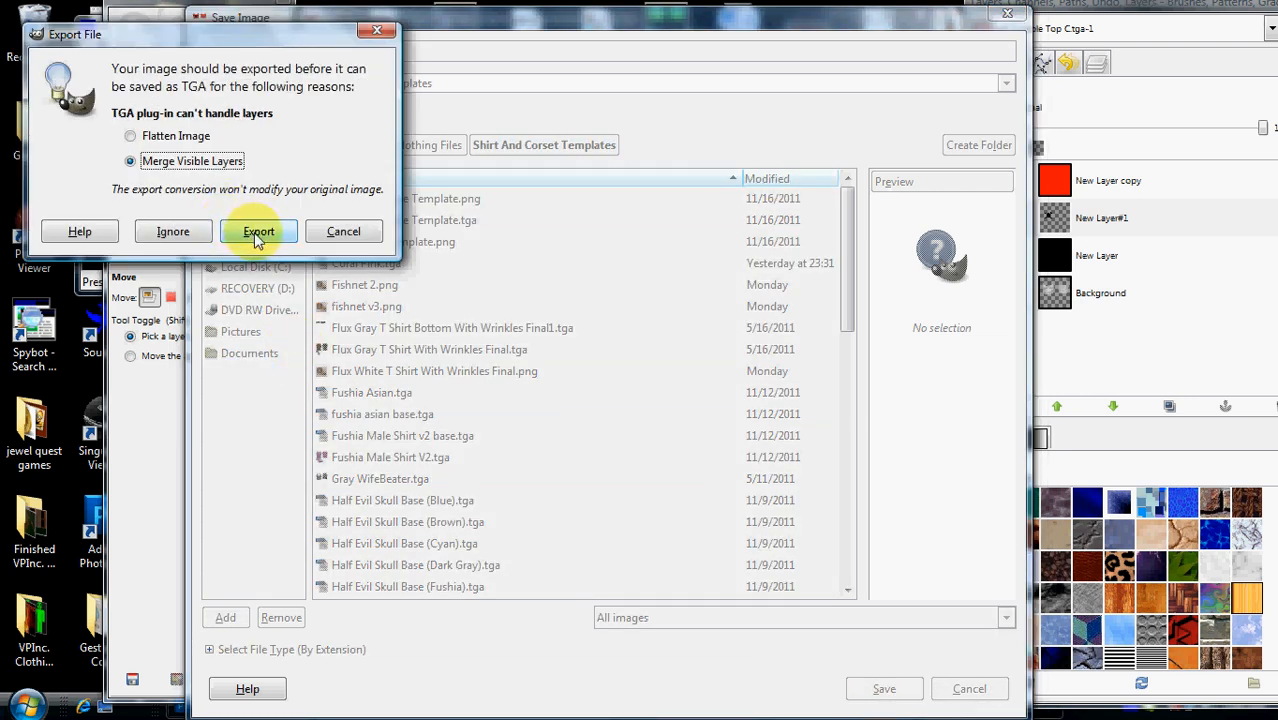
{"action": "left_click", "coordinate": [258, 232]}
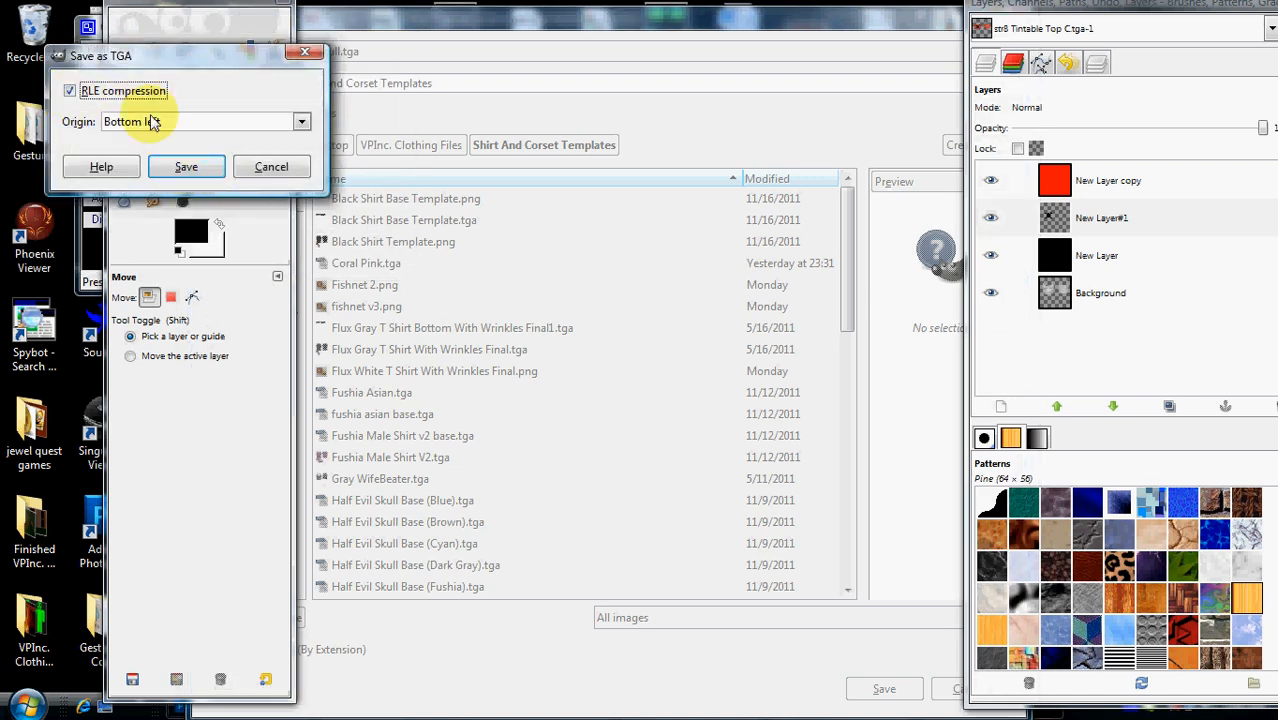
{"action": "left_click", "coordinate": [186, 166]}
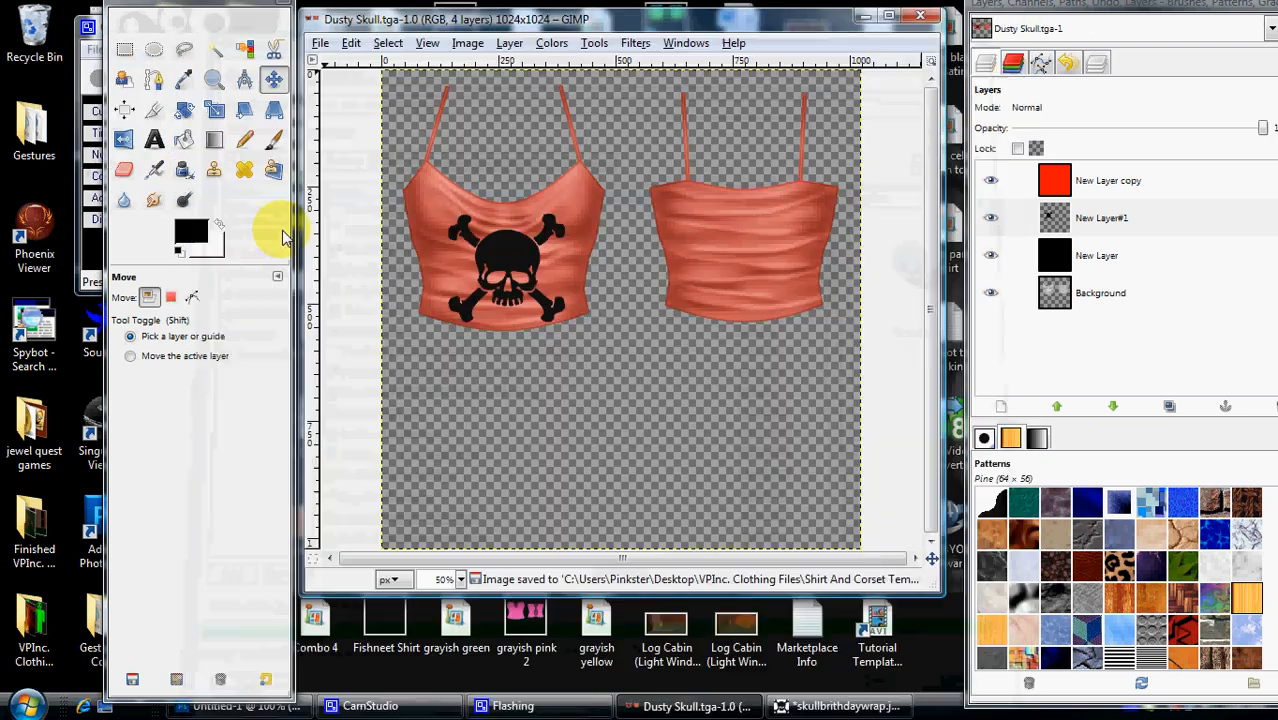